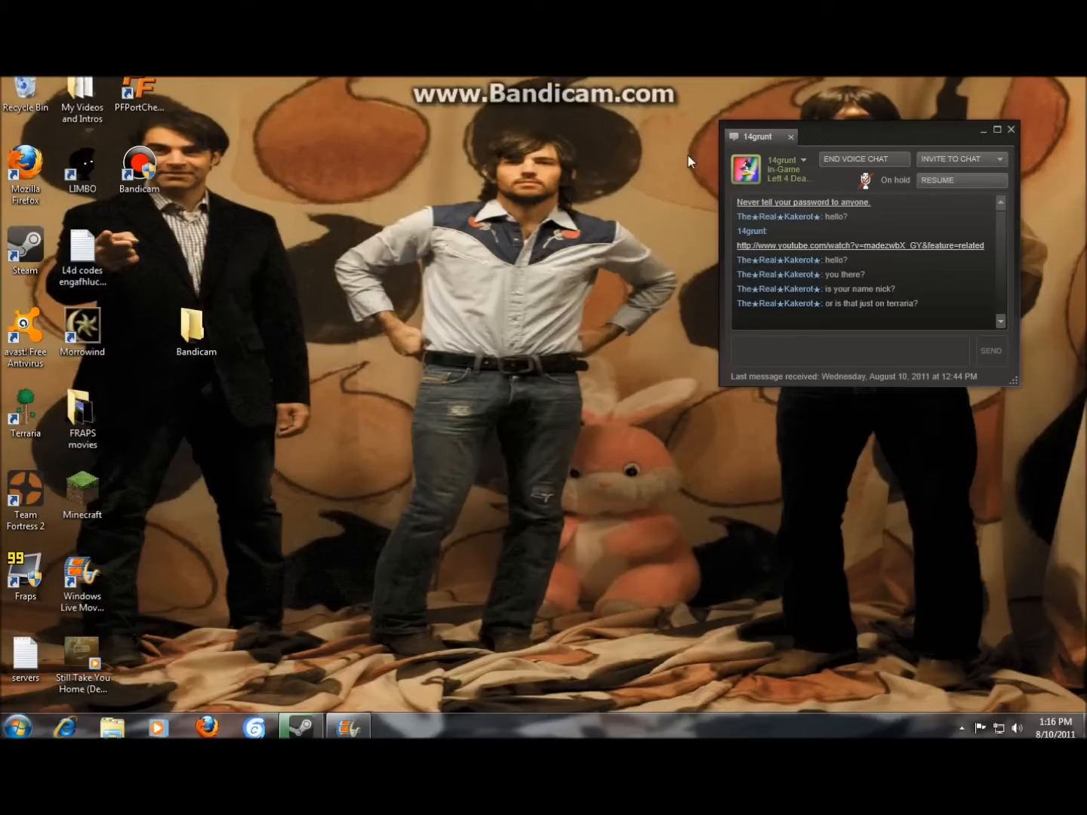
{"action": "mouse_move", "coordinate": [293, 344]}
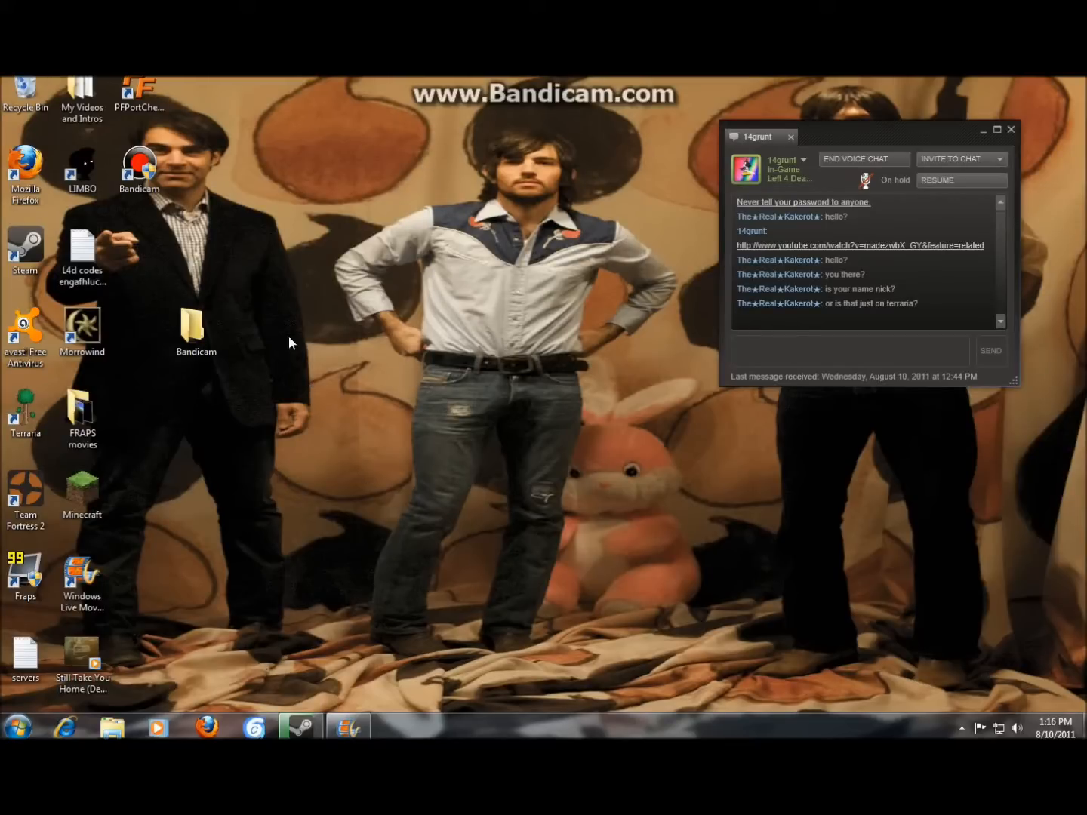
{"action": "mouse_move", "coordinate": [341, 157]}
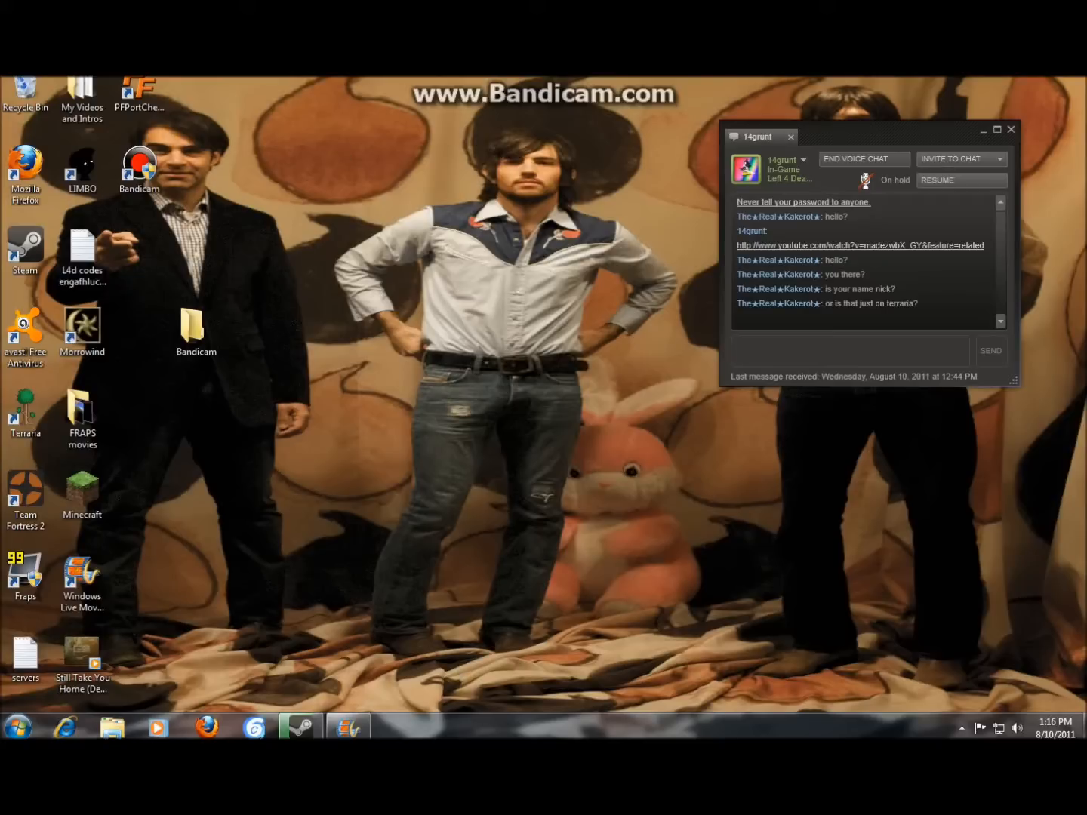
Step: Close the Steam chat window, leaving only the Windows desktop visible
{"action": "left_click", "coordinate": [1010, 130]}
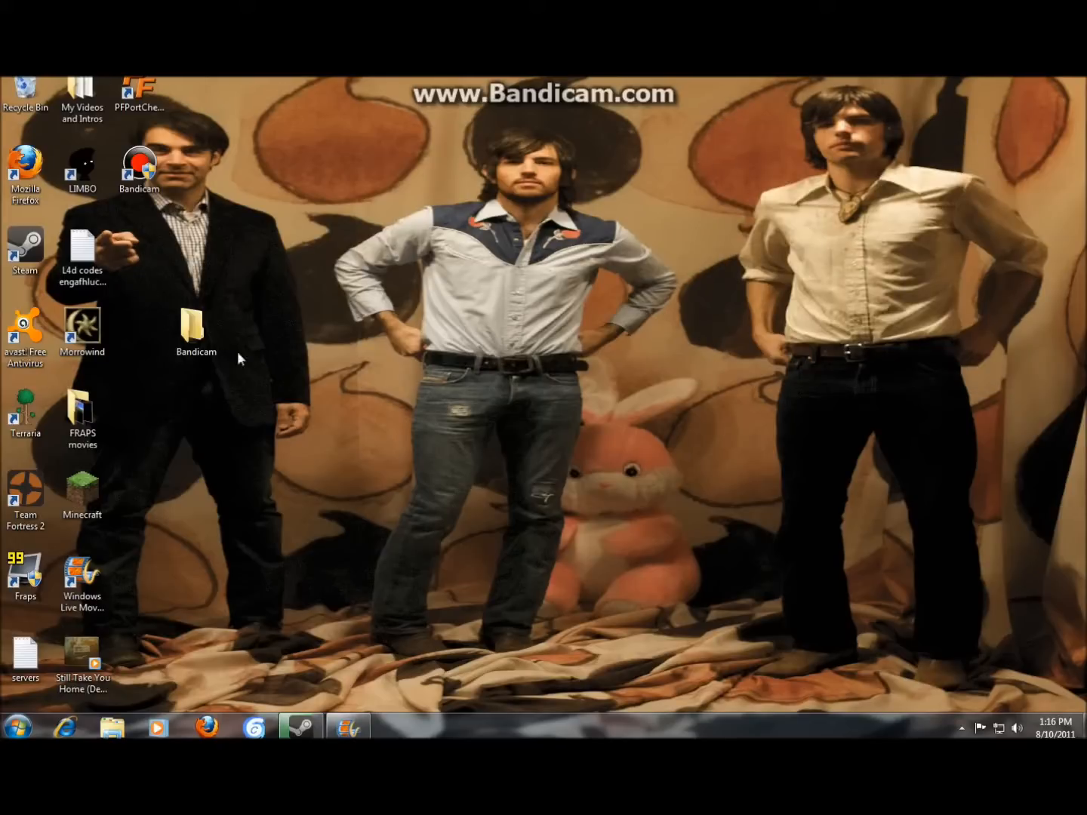
{"action": "mouse_move", "coordinate": [527, 202]}
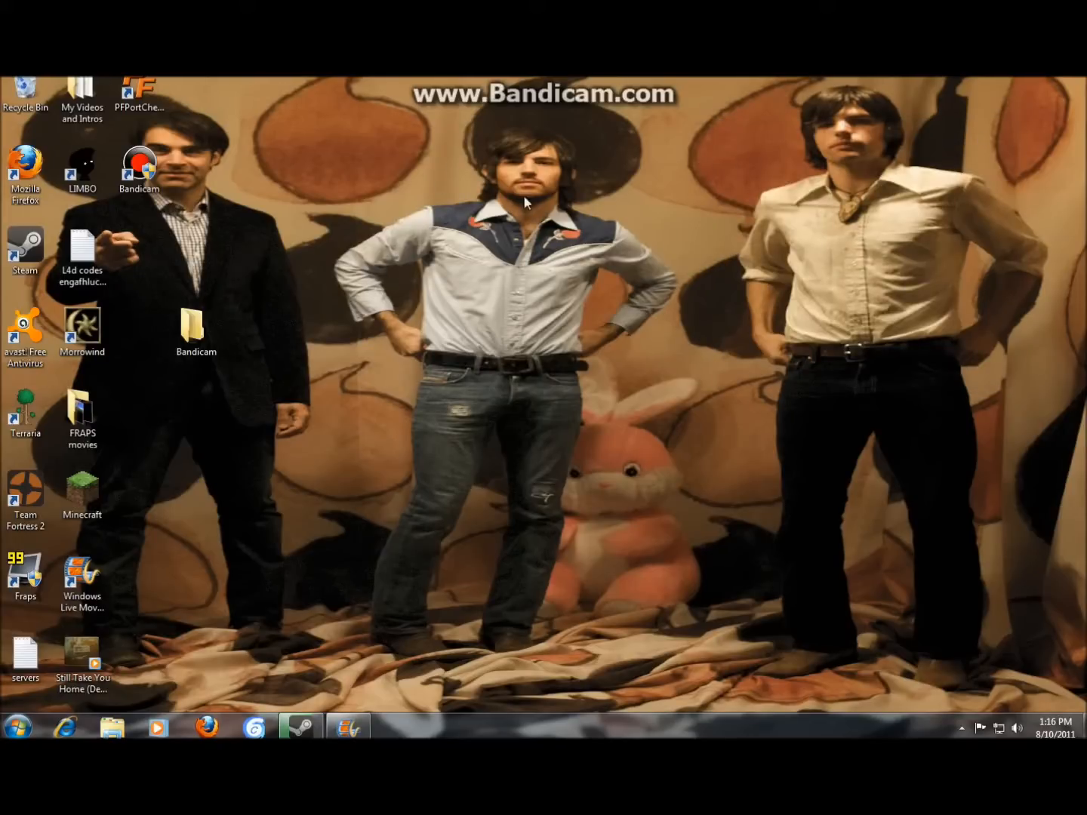
{"action": "mouse_move", "coordinate": [190, 124]}
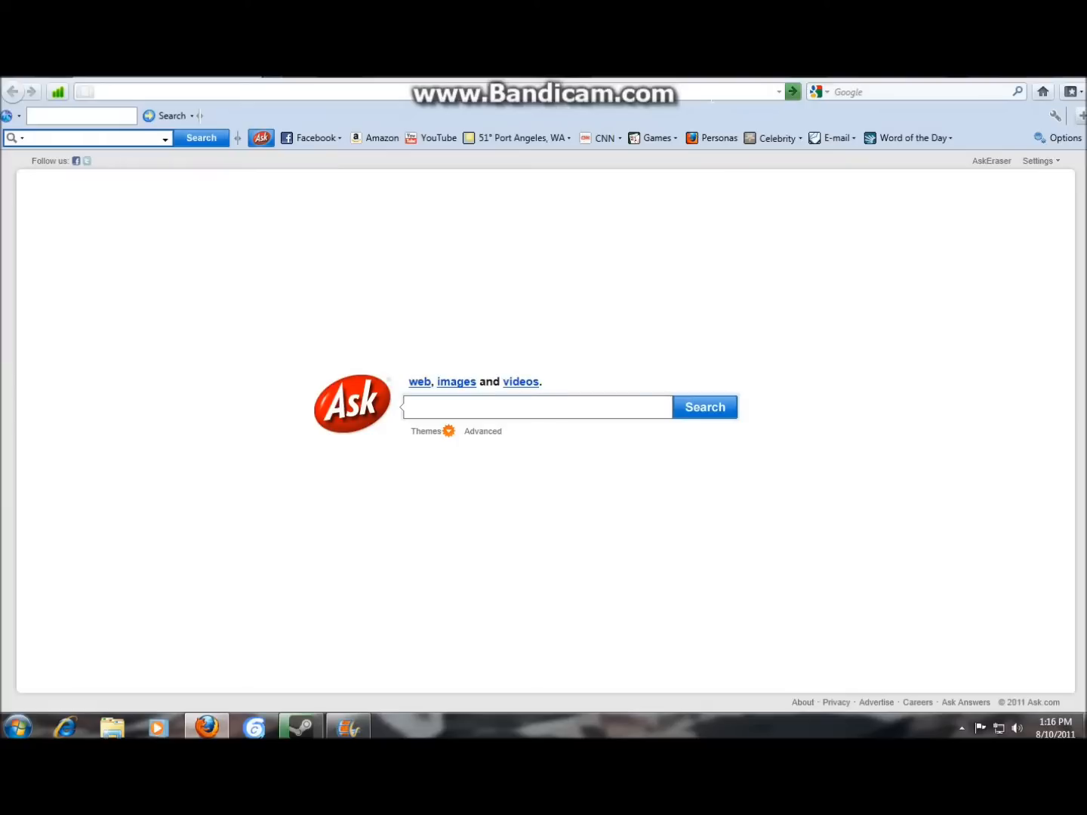
{"action": "mouse_move", "coordinate": [836, 305]}
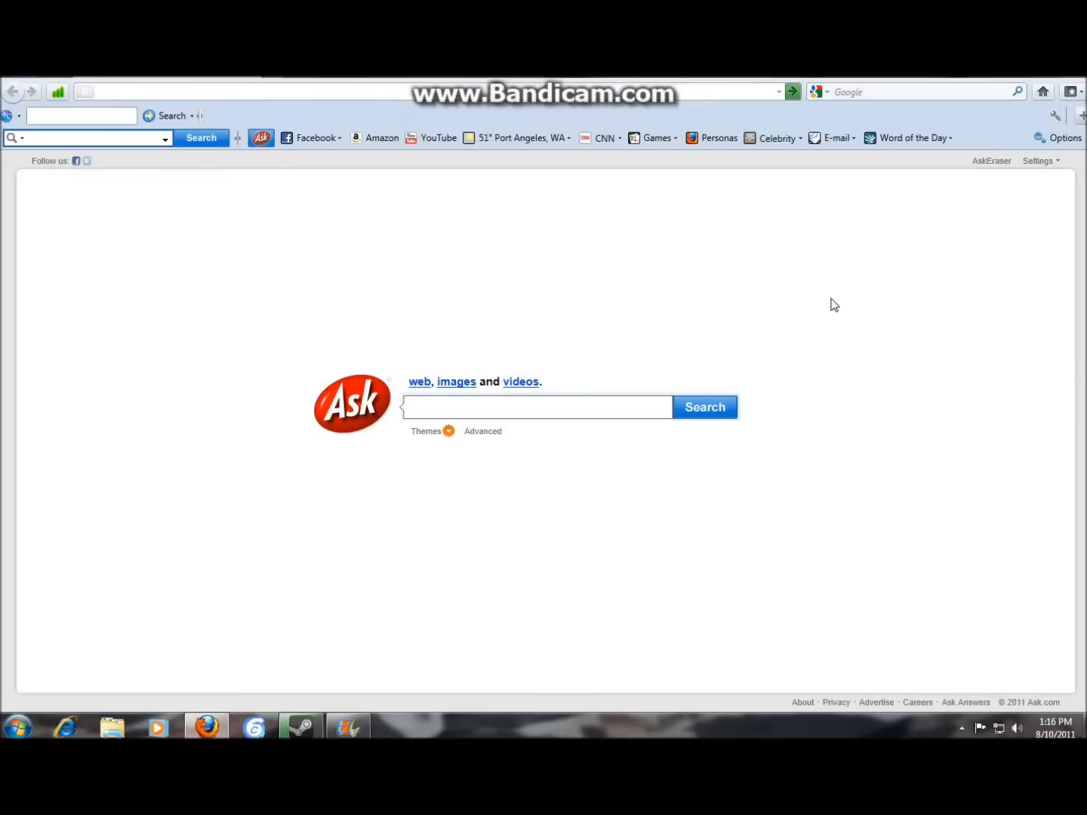
Step: Go to youtube.com from the address bar suggestion for 'youtu'
{"action": "type", "text": "youtube"}
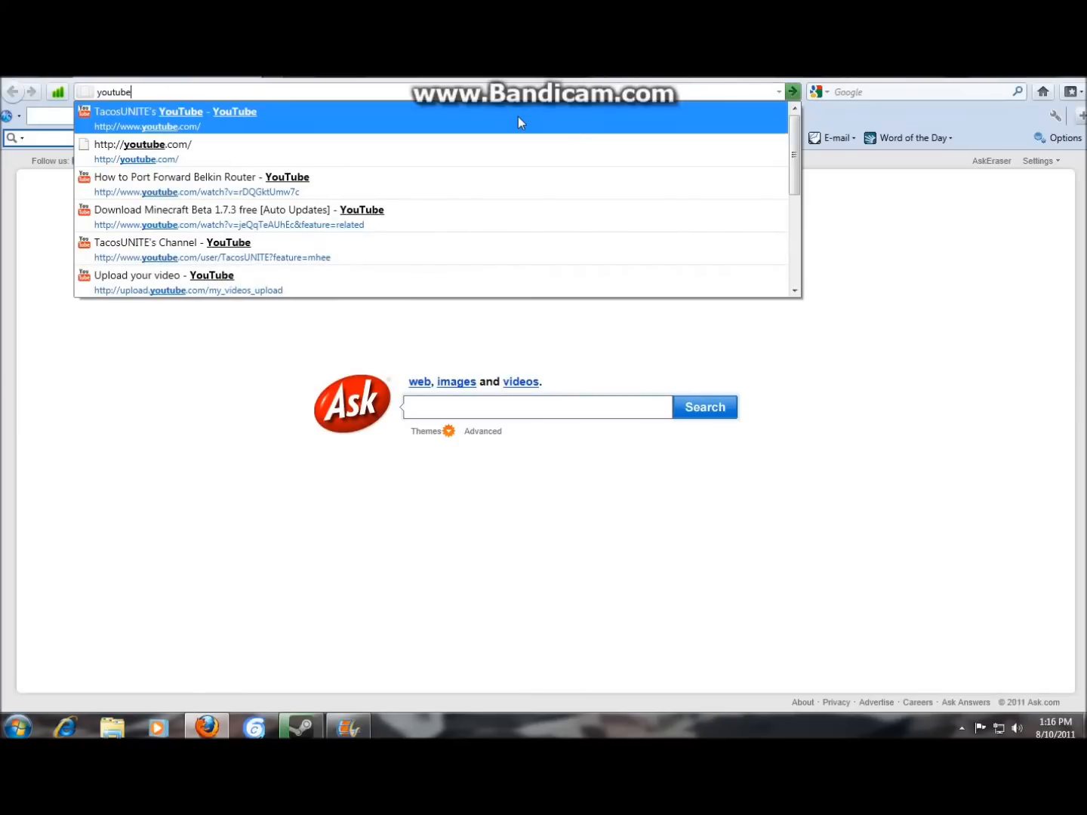
{"action": "left_click", "coordinate": [143, 118]}
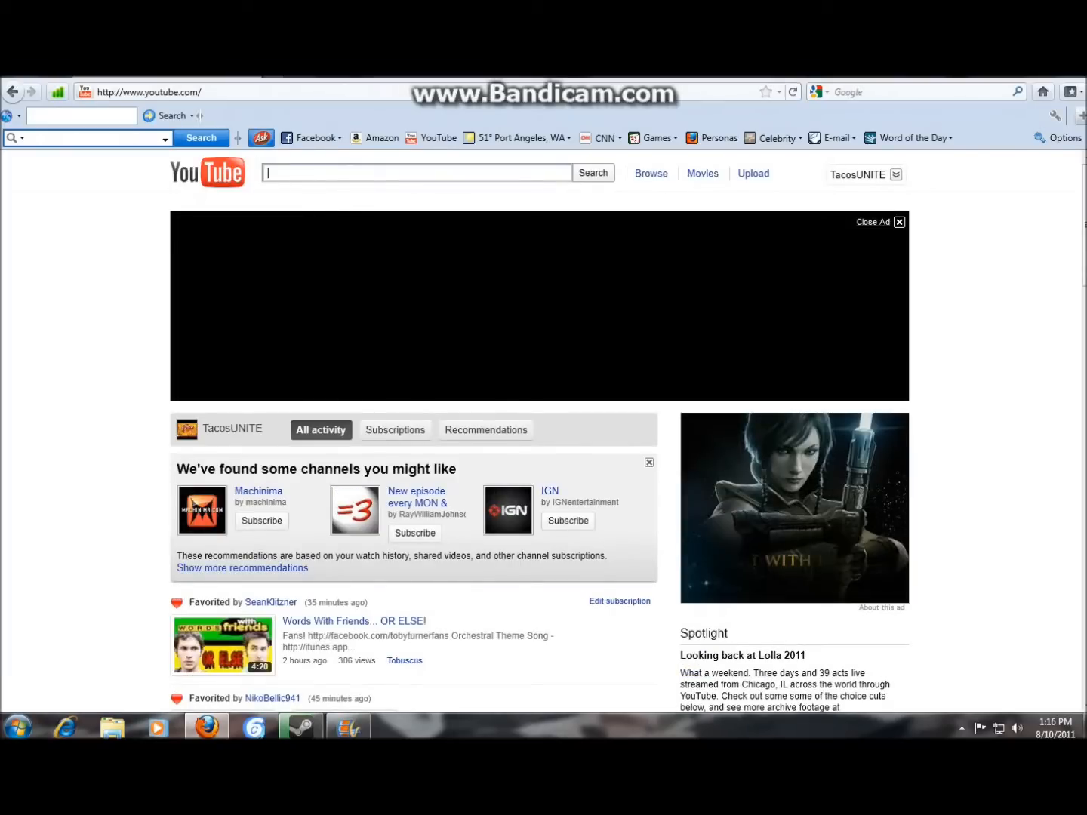
Step: Bring up the My Uploaded Videos list from the account menu and scroll through it
{"action": "left_click", "coordinate": [864, 175]}
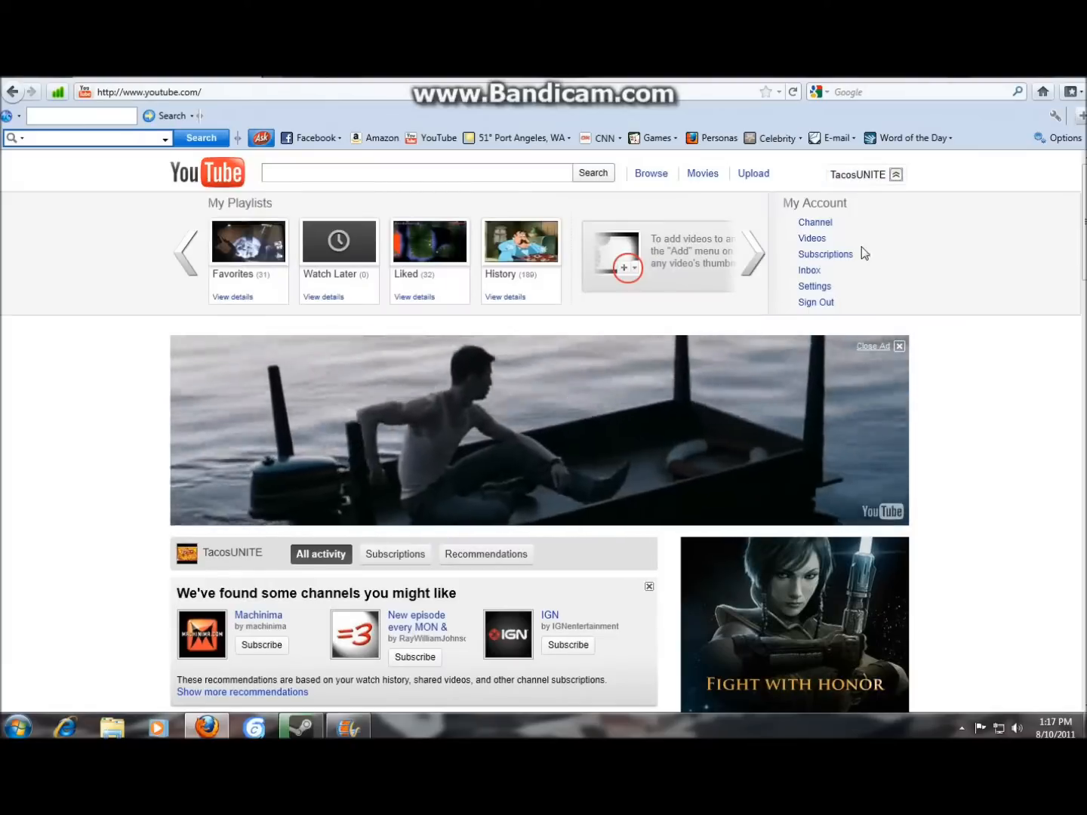
{"action": "left_click", "coordinate": [813, 239]}
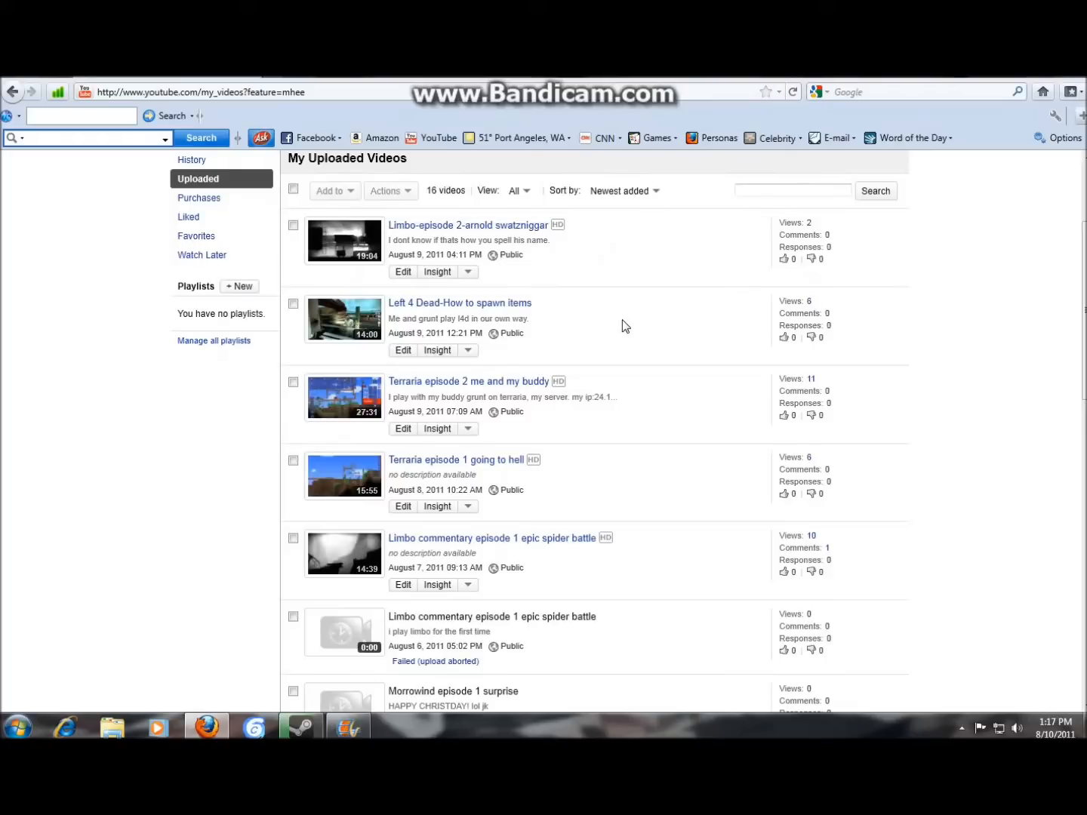
{"action": "scroll", "scroll_direction": "down", "scroll_amount": 3}
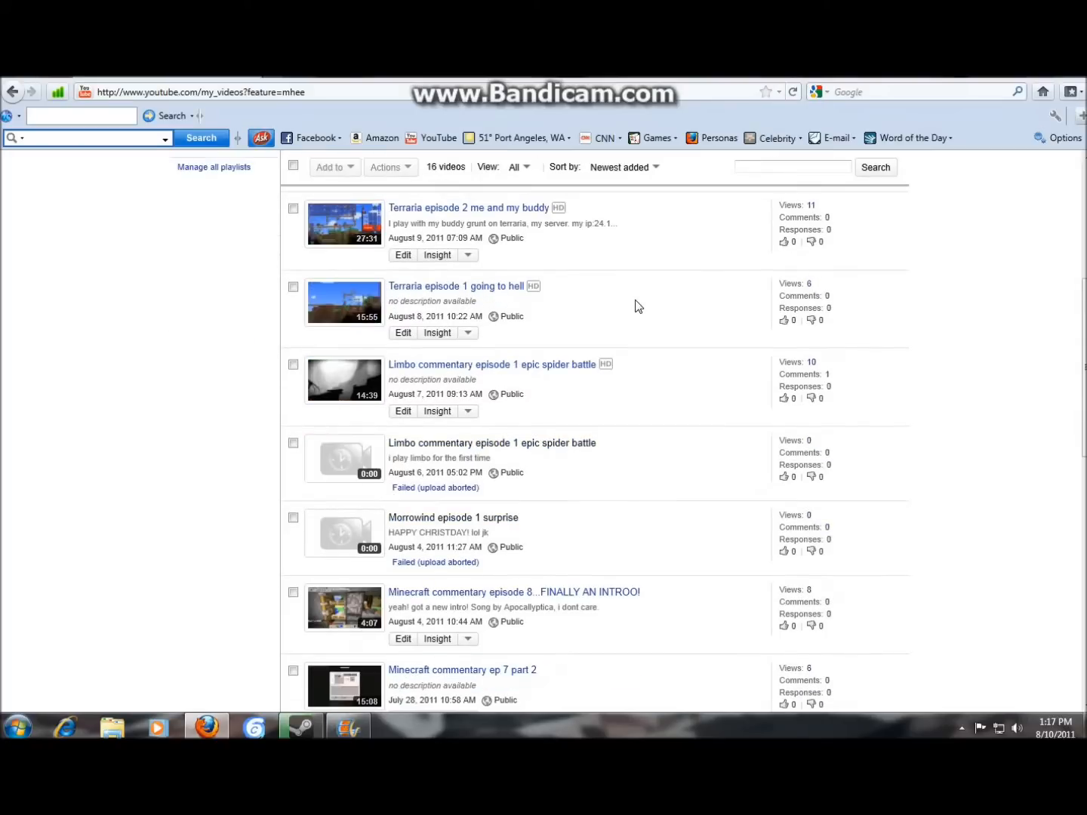
{"action": "scroll", "scroll_direction": "down", "scroll_amount": 3}
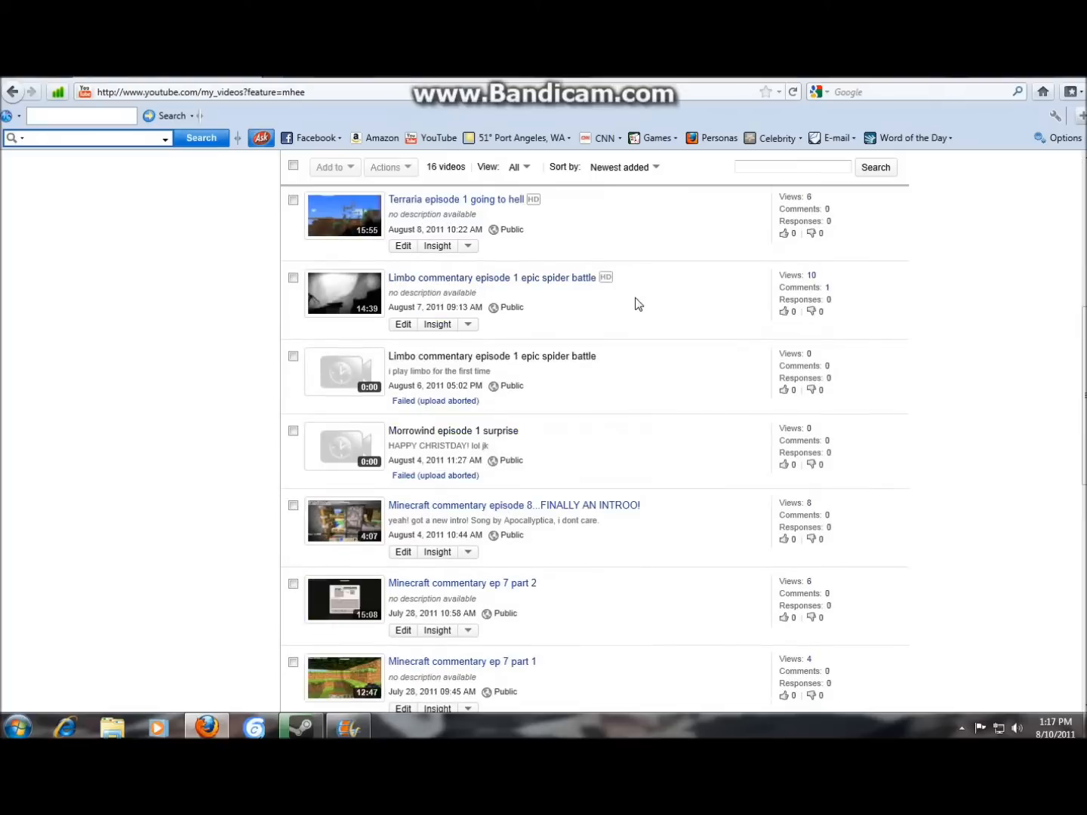
{"action": "scroll", "scroll_direction": "down", "scroll_amount": 3}
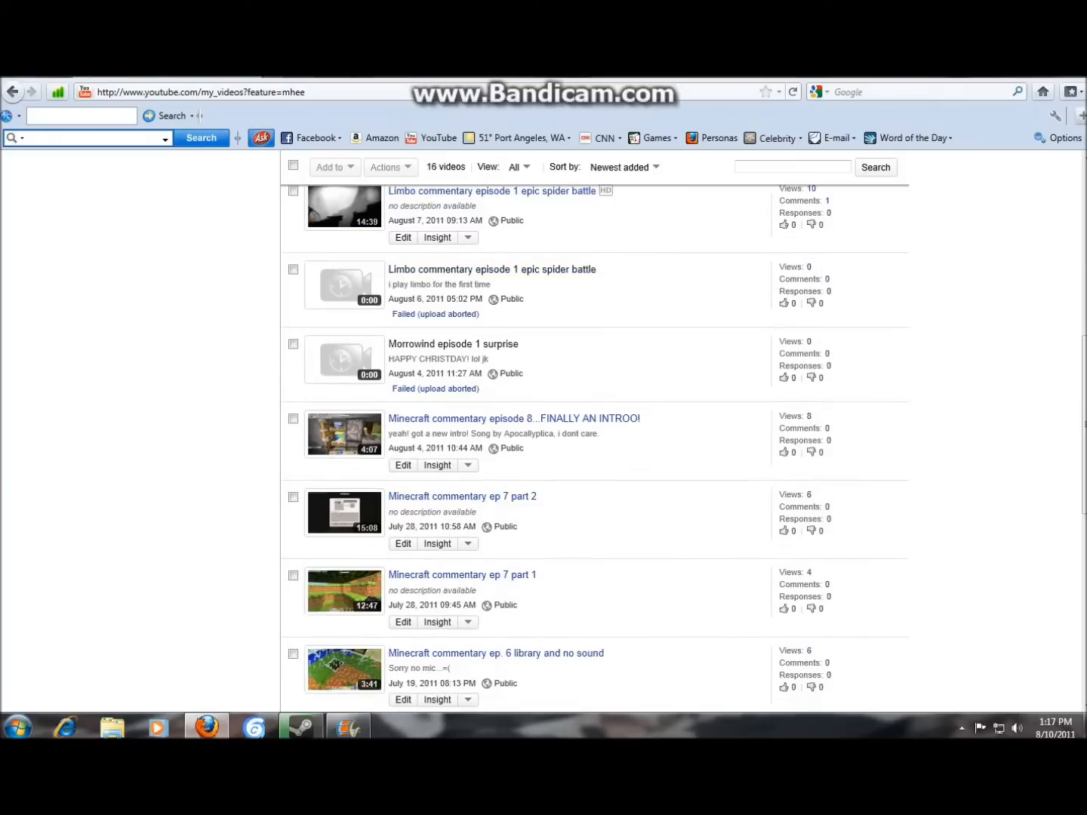
{"action": "scroll", "scroll_direction": "down", "scroll_amount": 3}
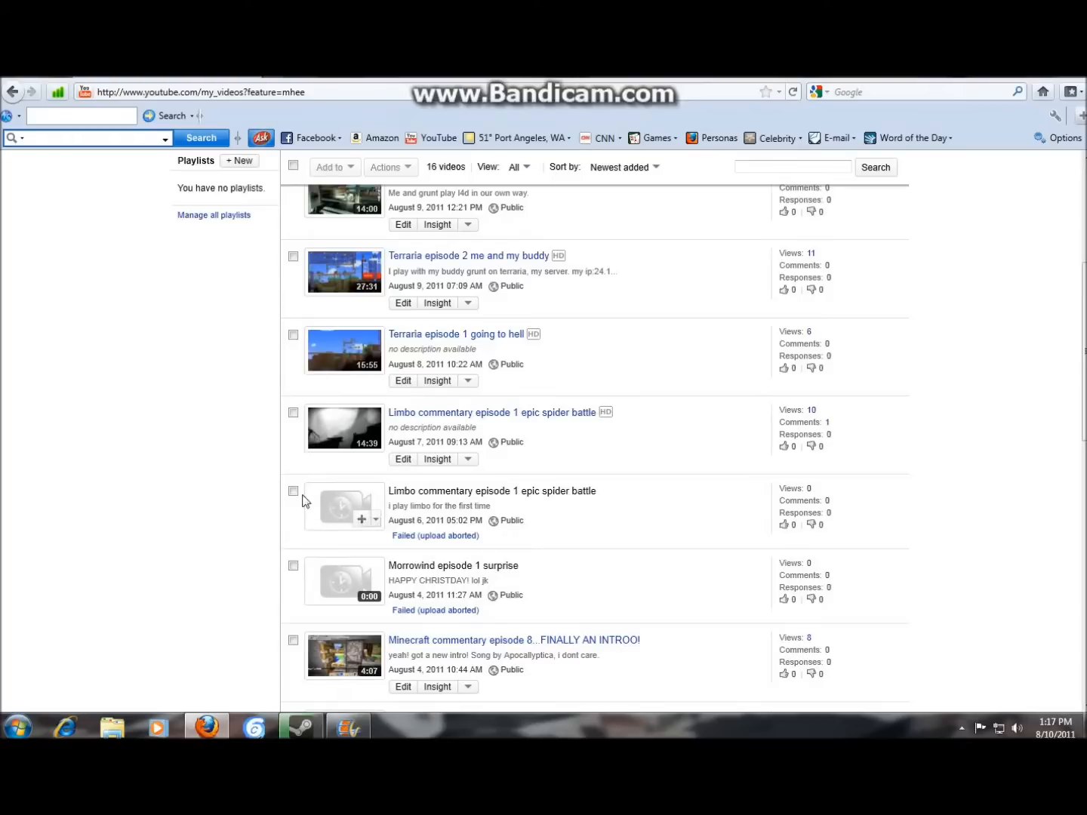
Step: Tick the failed Limbo commentary upload marked 'Failed (upload aborted)' for deletion
{"action": "left_click", "coordinate": [293, 491]}
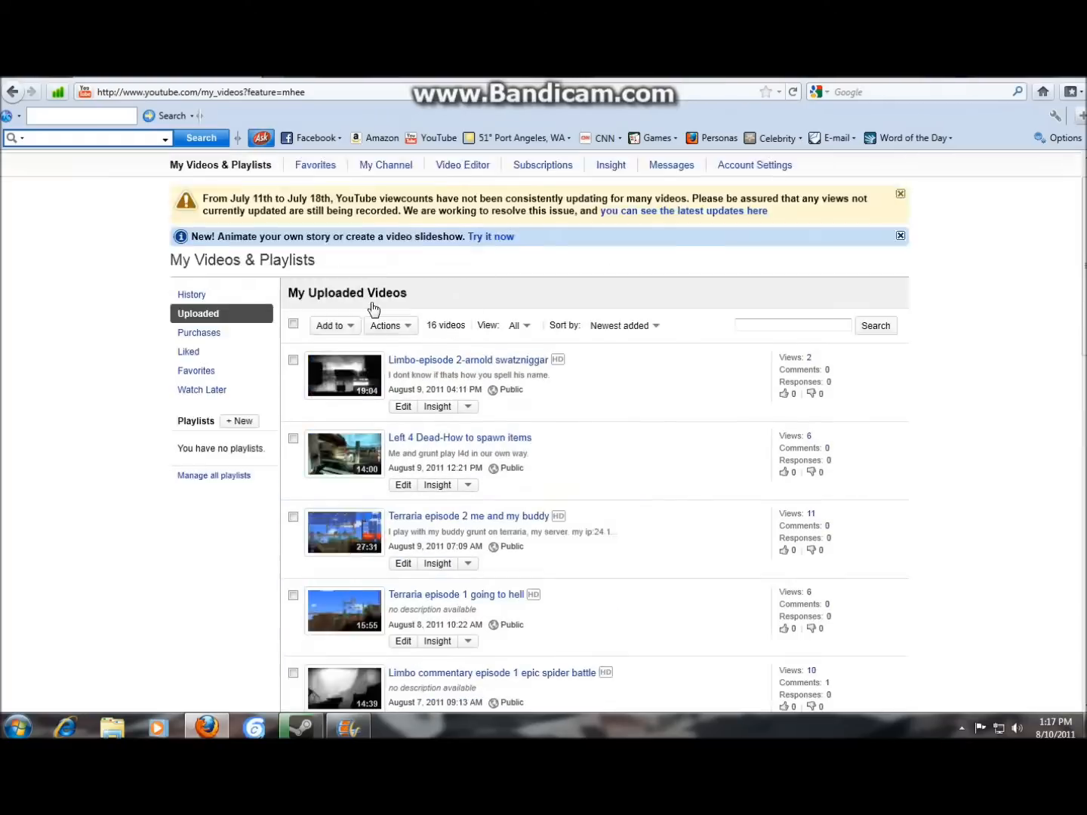
{"action": "scroll", "scroll_direction": "down", "scroll_amount": 3}
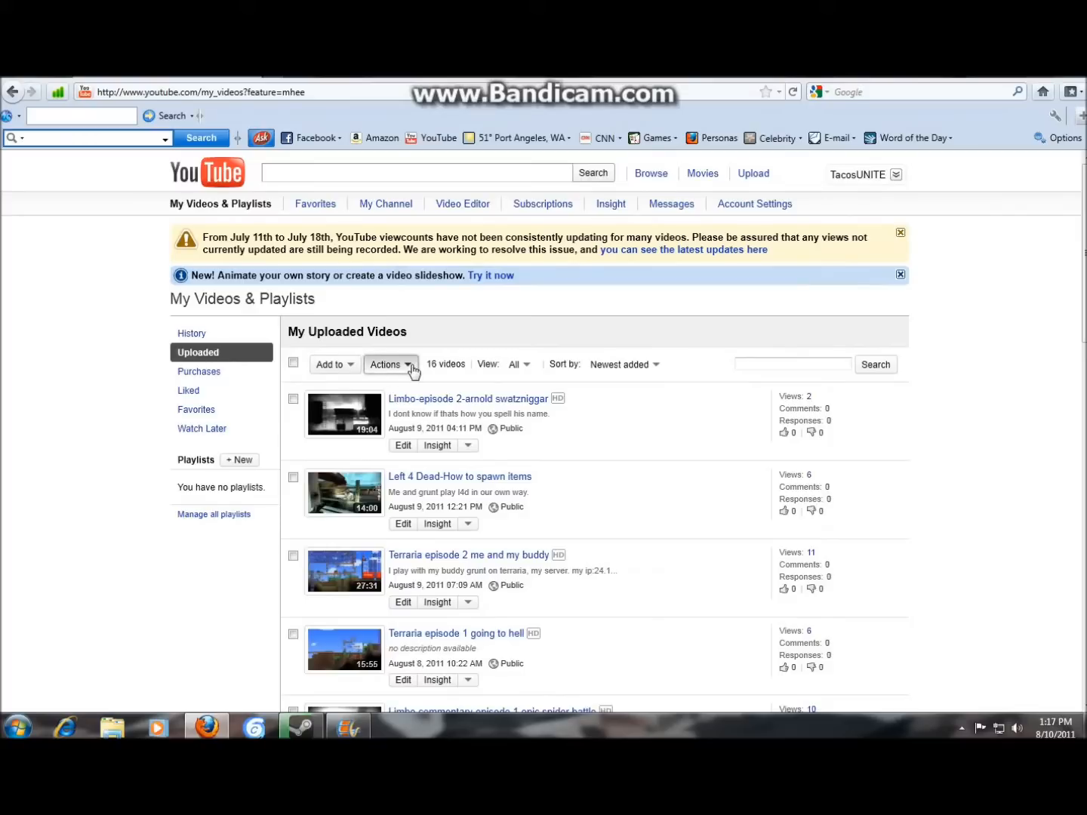
Step: Delete the two selected failed uploads permanently, confirming the warning, leaving 14 videos
{"action": "left_click", "coordinate": [389, 363]}
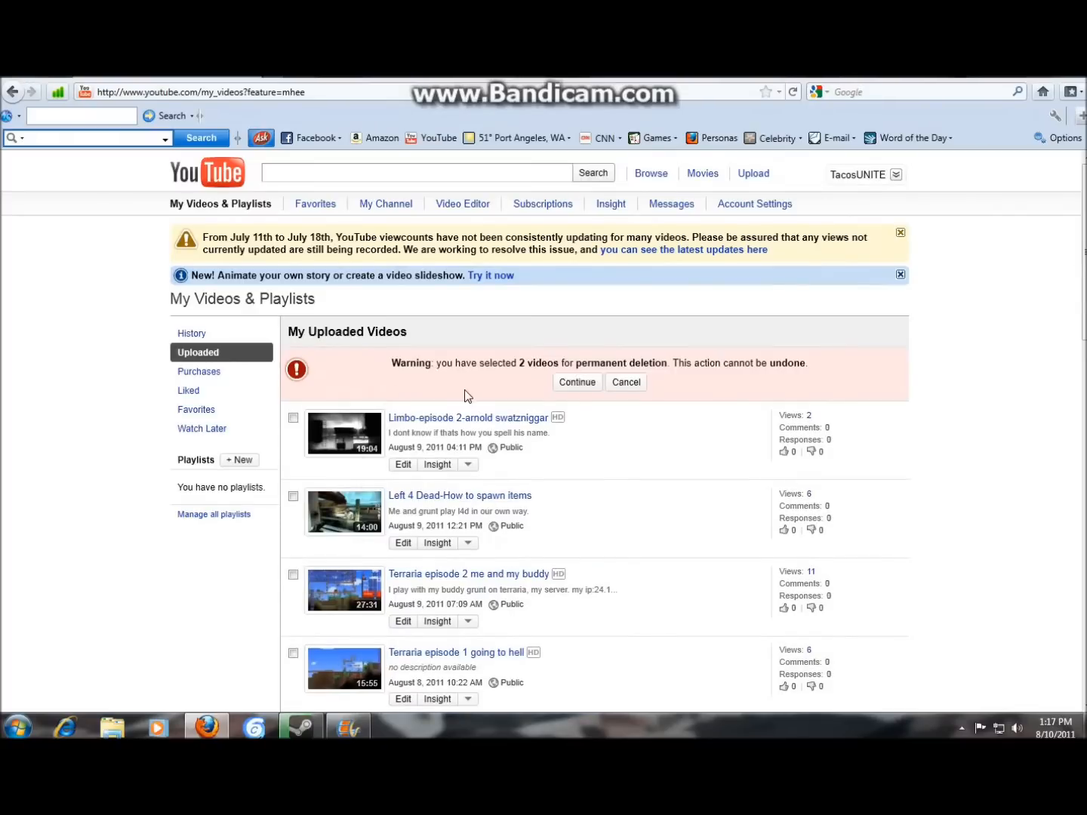
{"action": "left_click", "coordinate": [577, 382]}
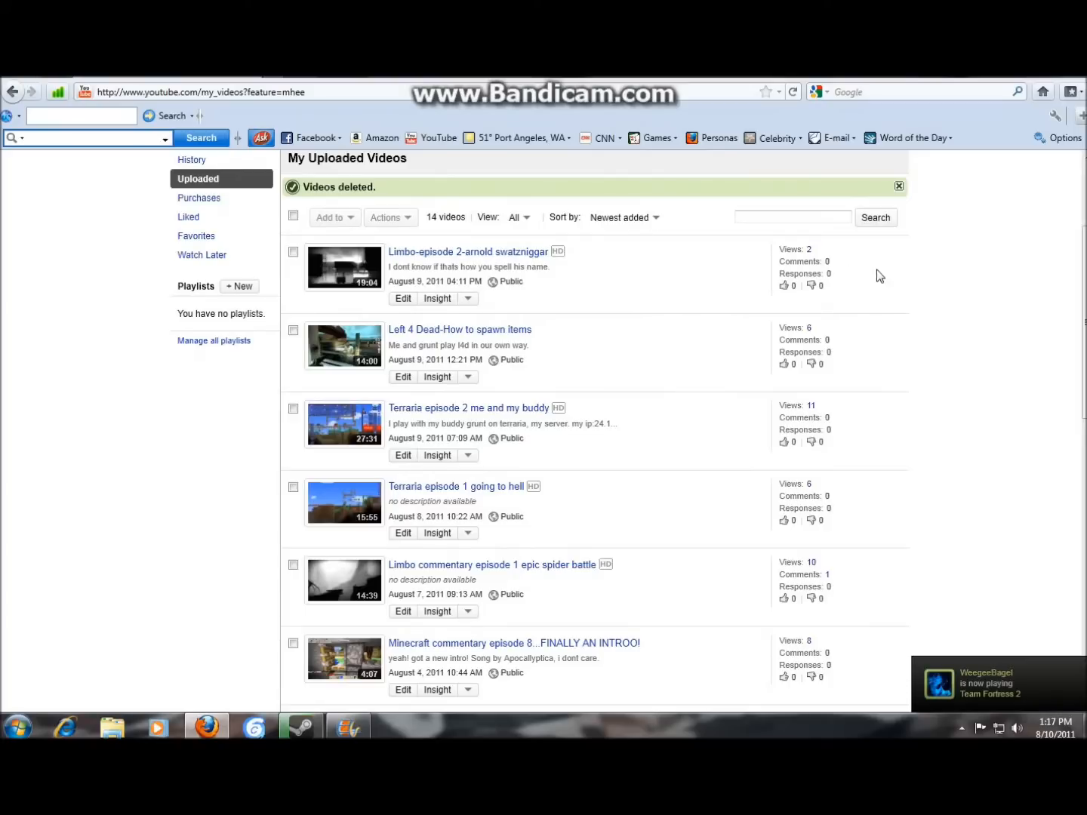
{"action": "scroll", "scroll_direction": "down", "scroll_amount": 3}
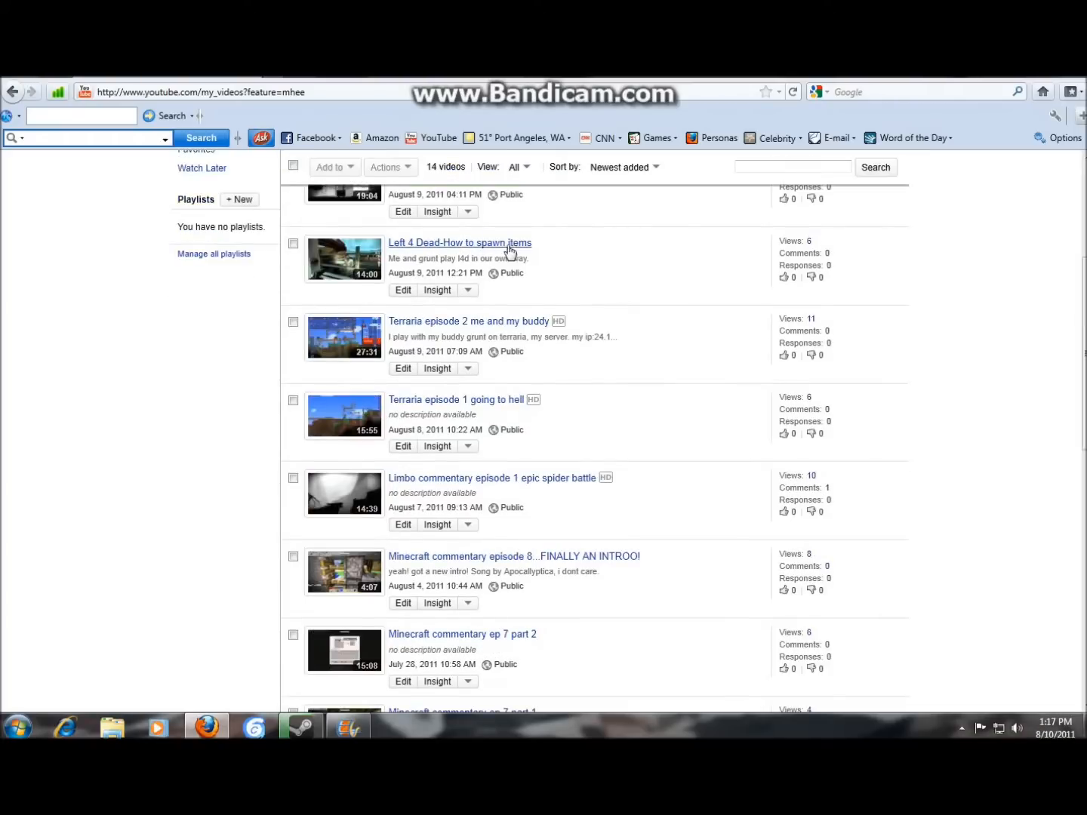
{"action": "scroll", "scroll_direction": "down", "scroll_amount": 3}
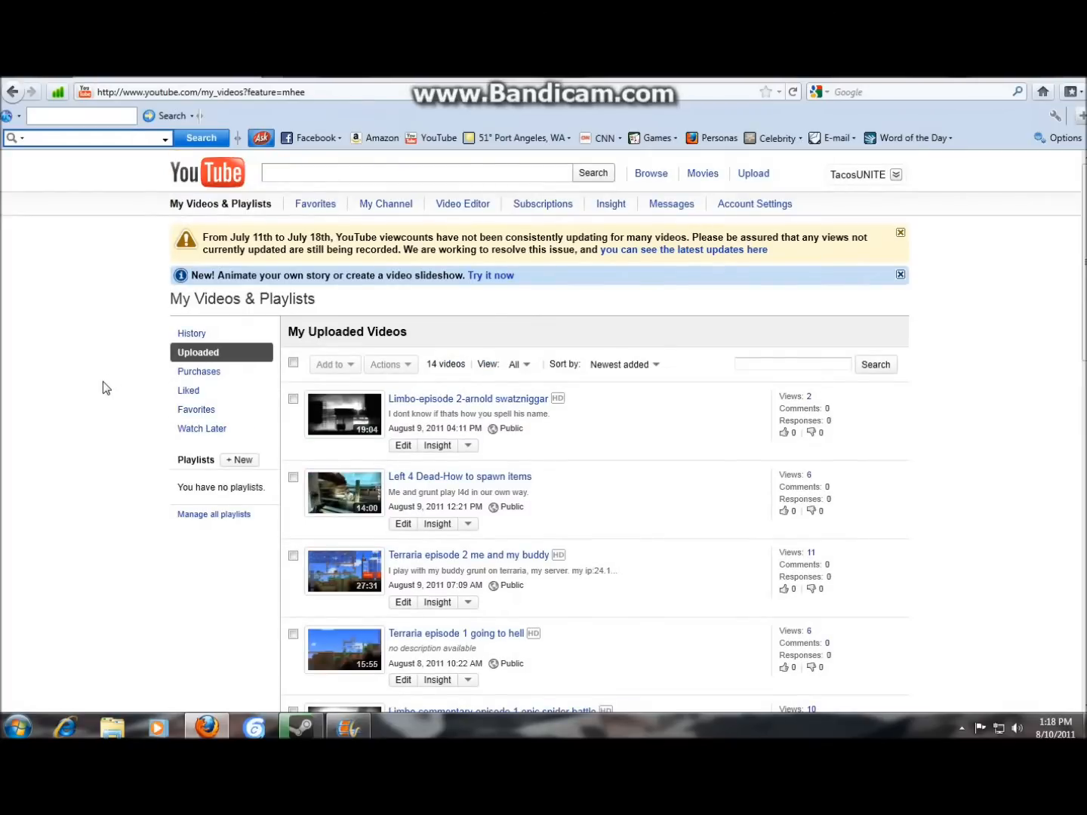
{"action": "scroll", "scroll_direction": "down", "scroll_amount": 3}
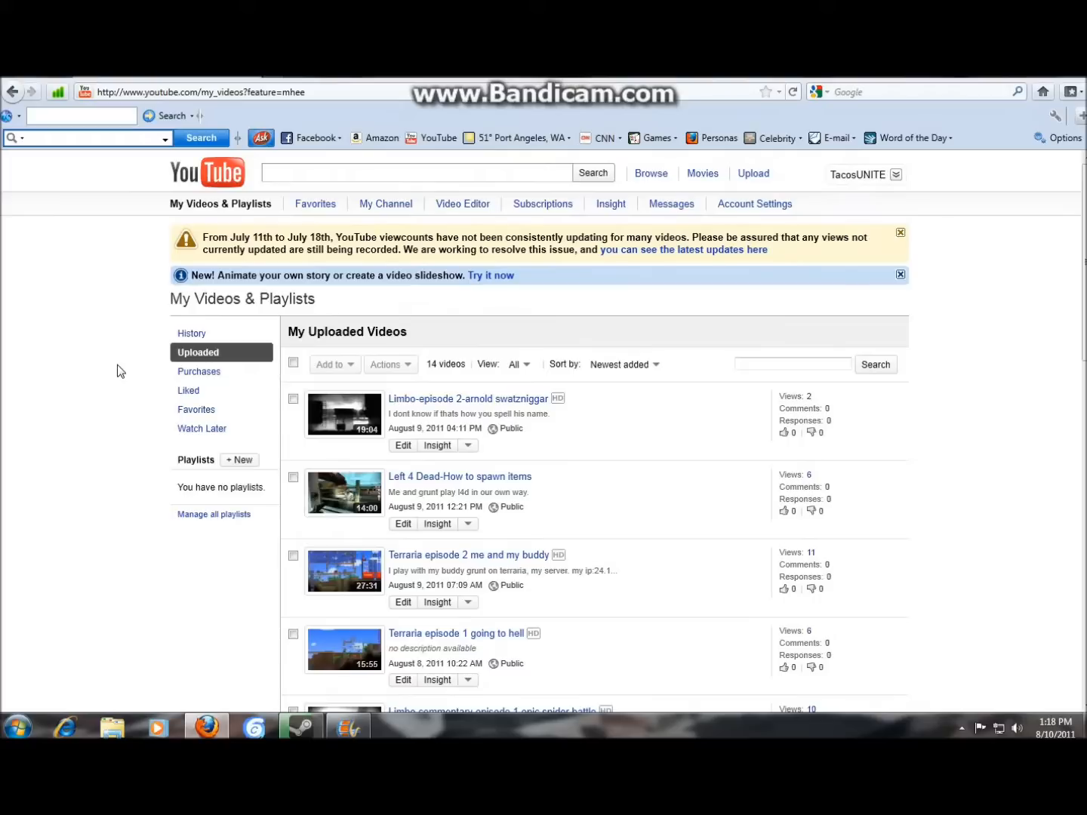
{"action": "mouse_move", "coordinate": [160, 370]}
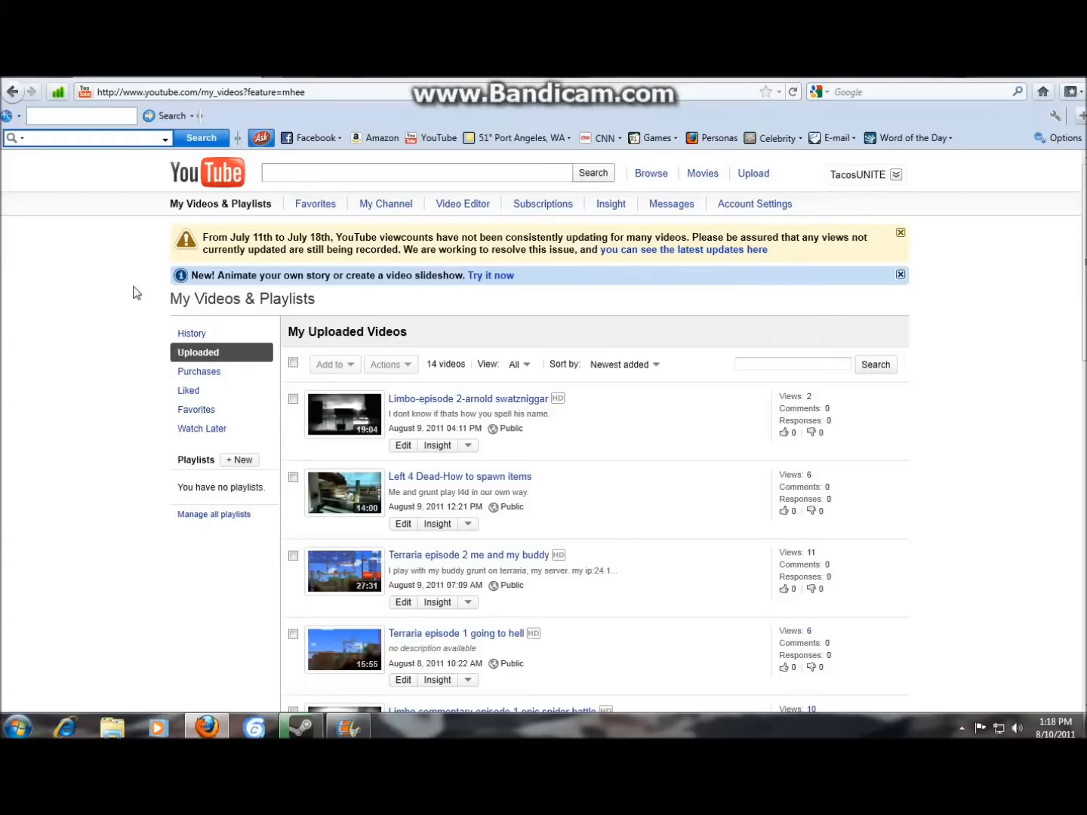
{"action": "mouse_move", "coordinate": [75, 316]}
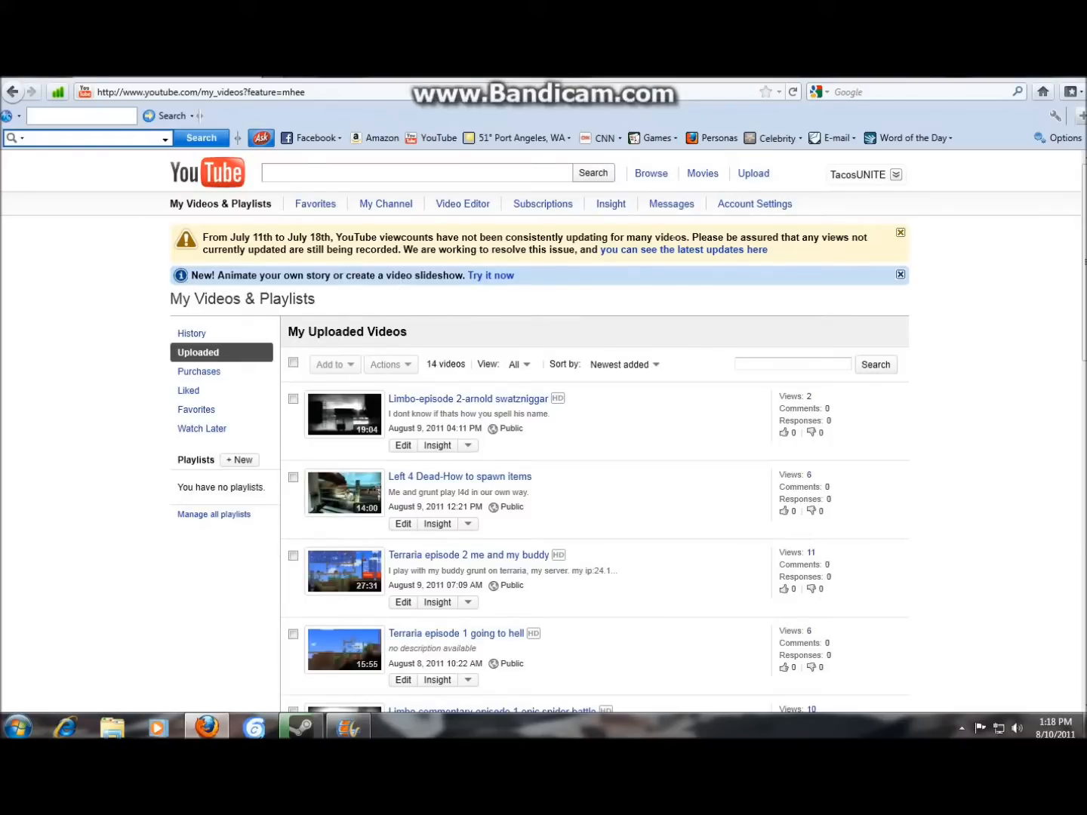
Step: Show the Video File Upload page with its longer-than-15-minutes notice, then the account panel
{"action": "left_click", "coordinate": [752, 174]}
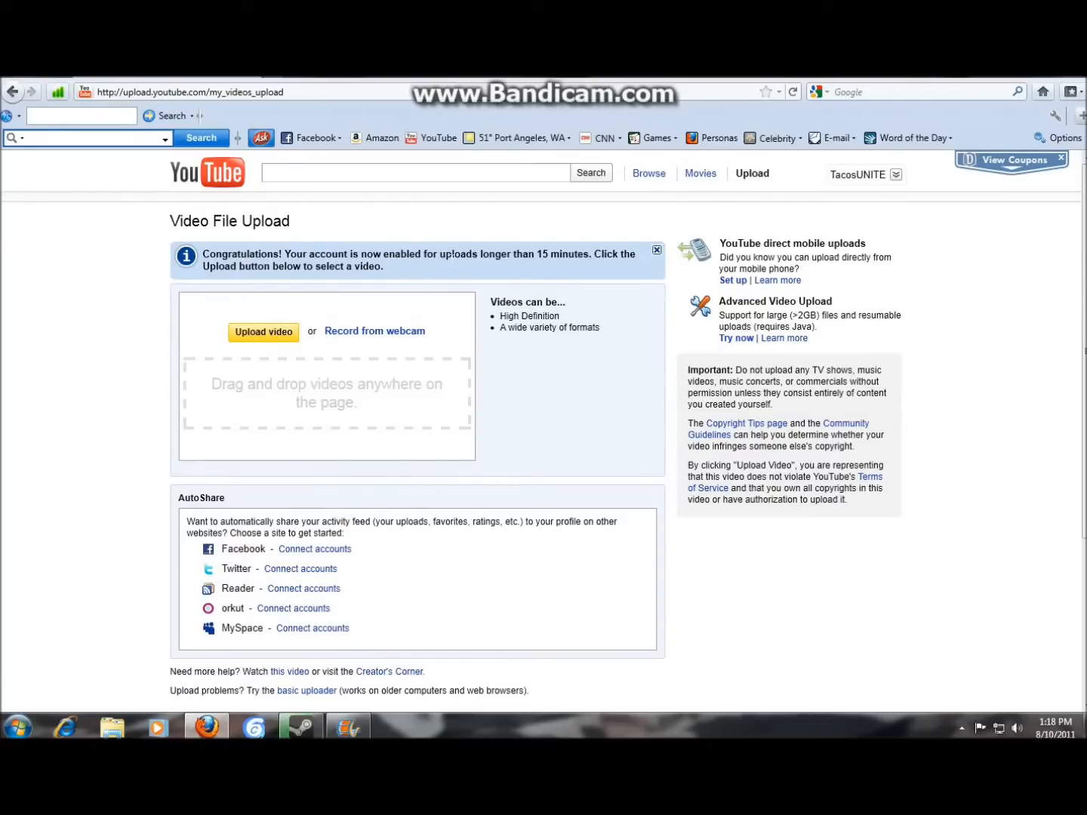
{"action": "mouse_move", "coordinate": [521, 299]}
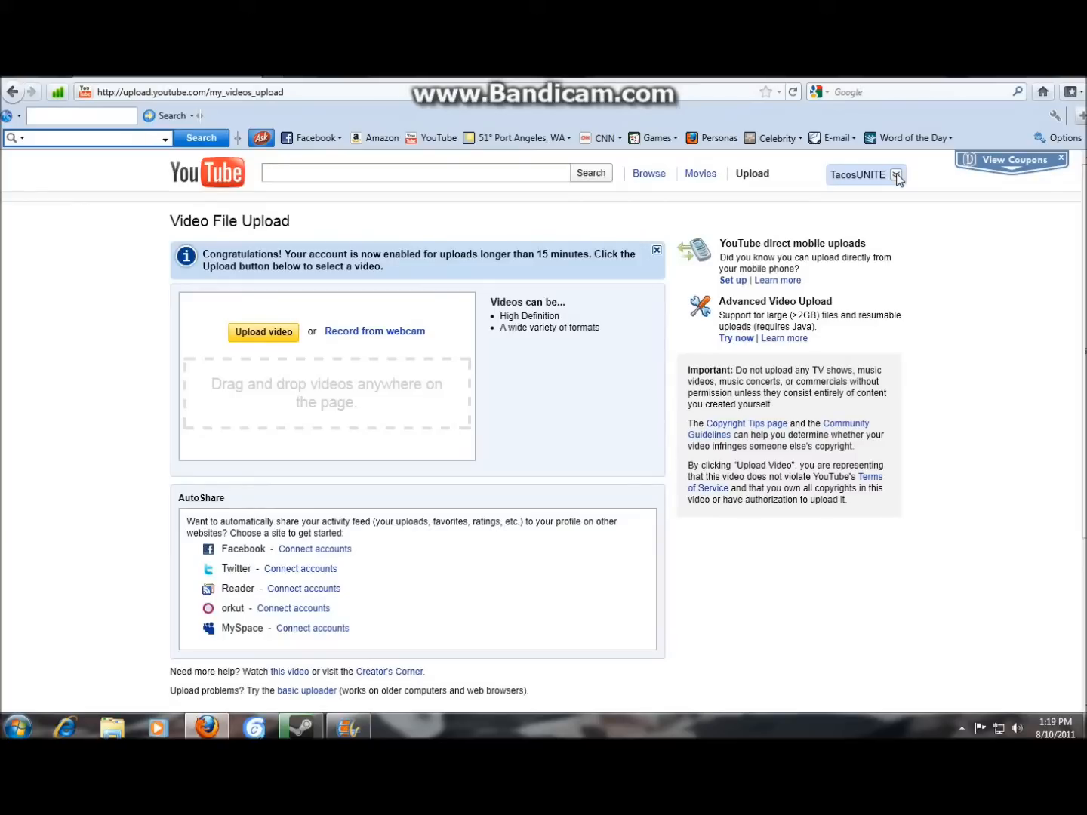
{"action": "left_click", "coordinate": [896, 175]}
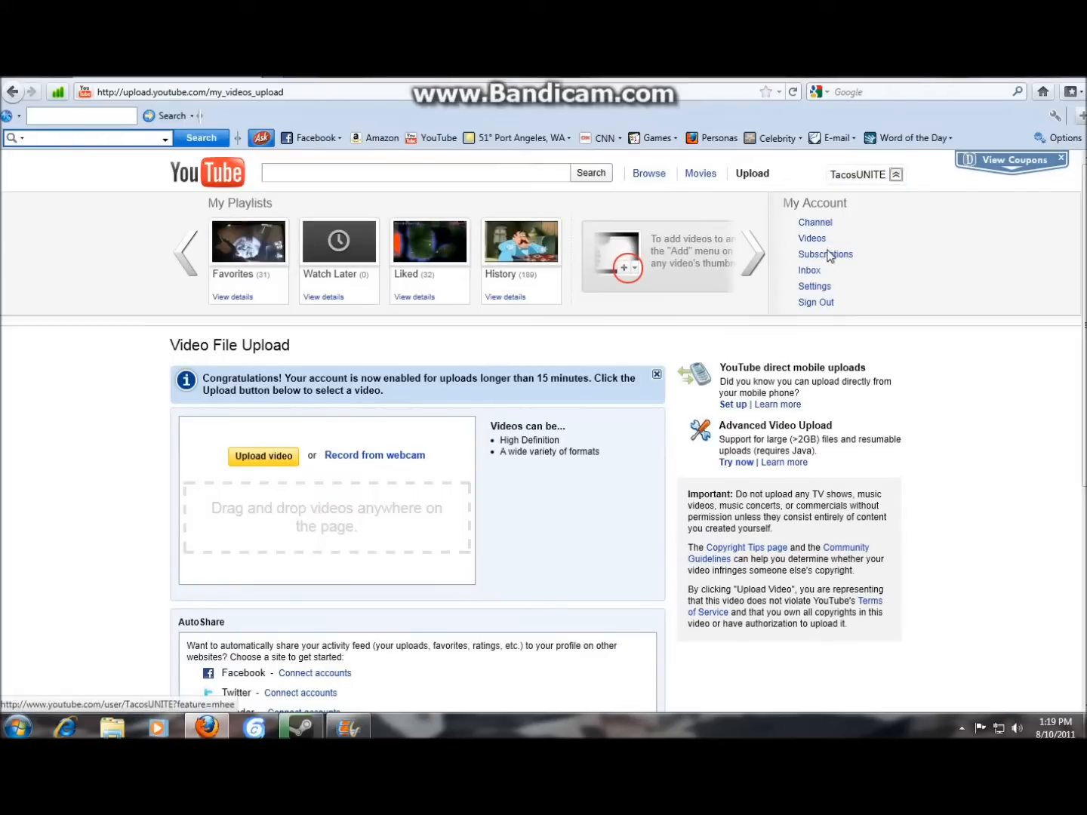
{"action": "mouse_move", "coordinate": [817, 238]}
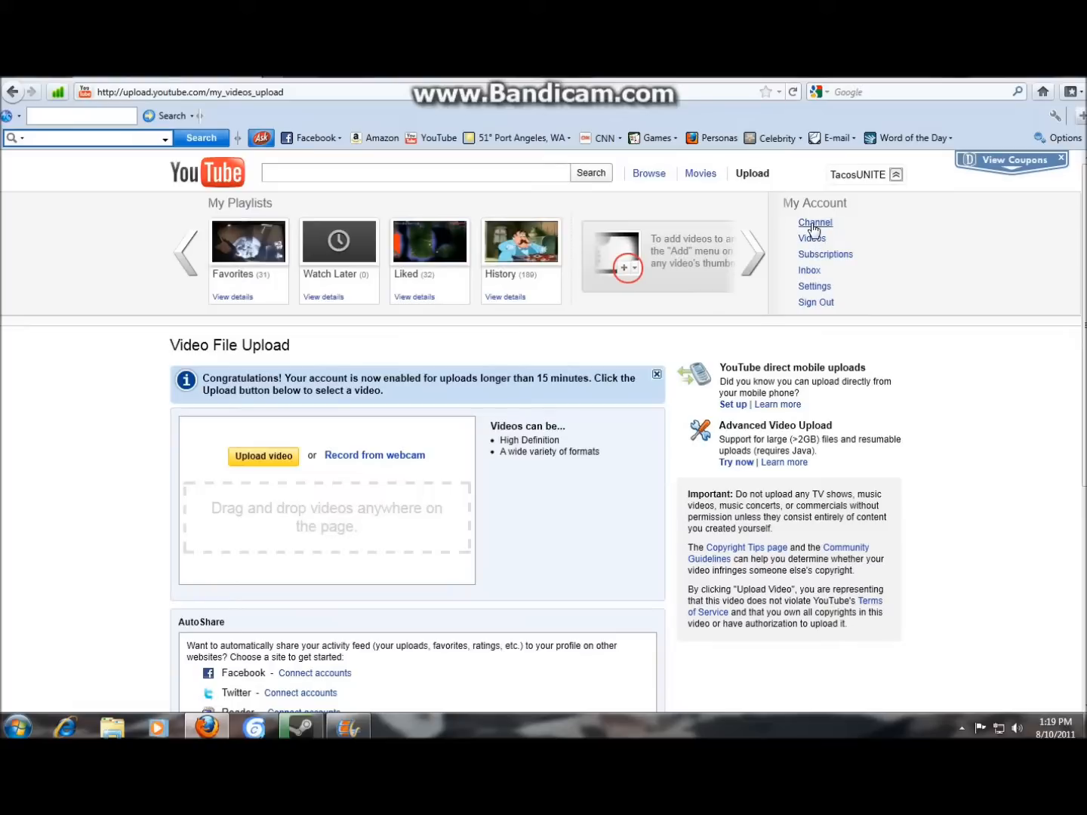
Step: Show the PhunkiePuppy Studios channel page's Uploads tab and scroll through its videos
{"action": "left_click", "coordinate": [816, 222]}
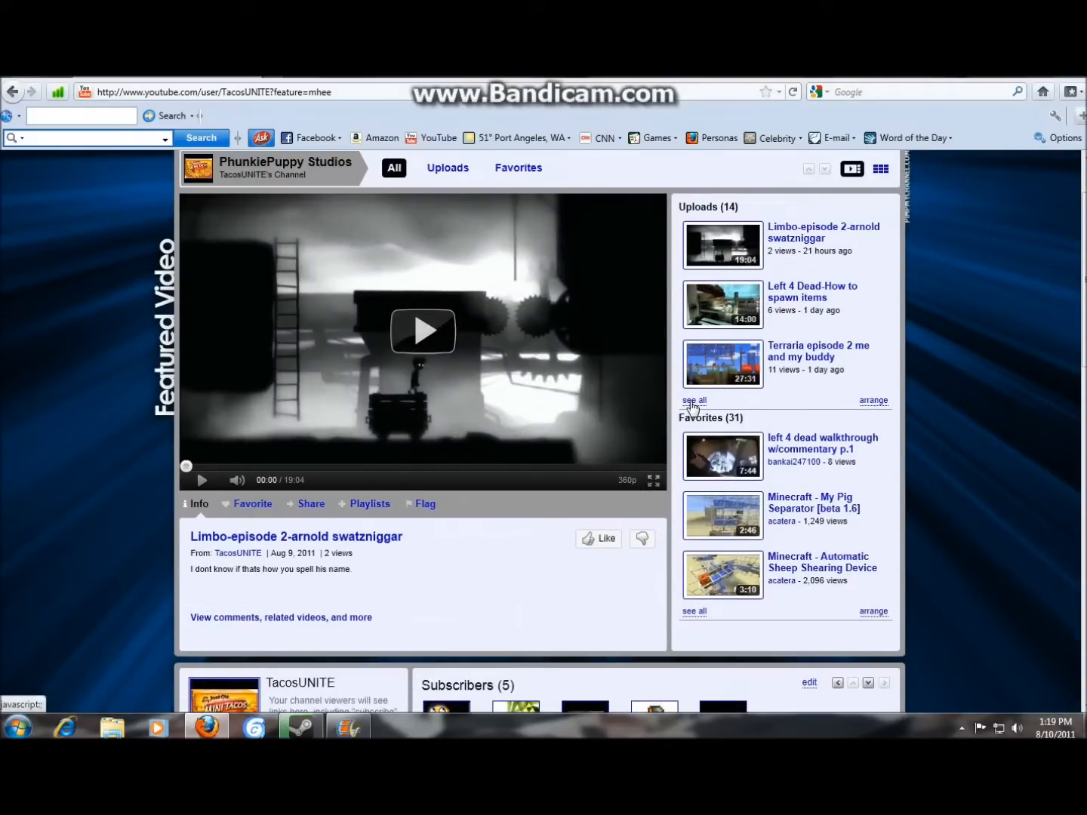
{"action": "left_click", "coordinate": [447, 168]}
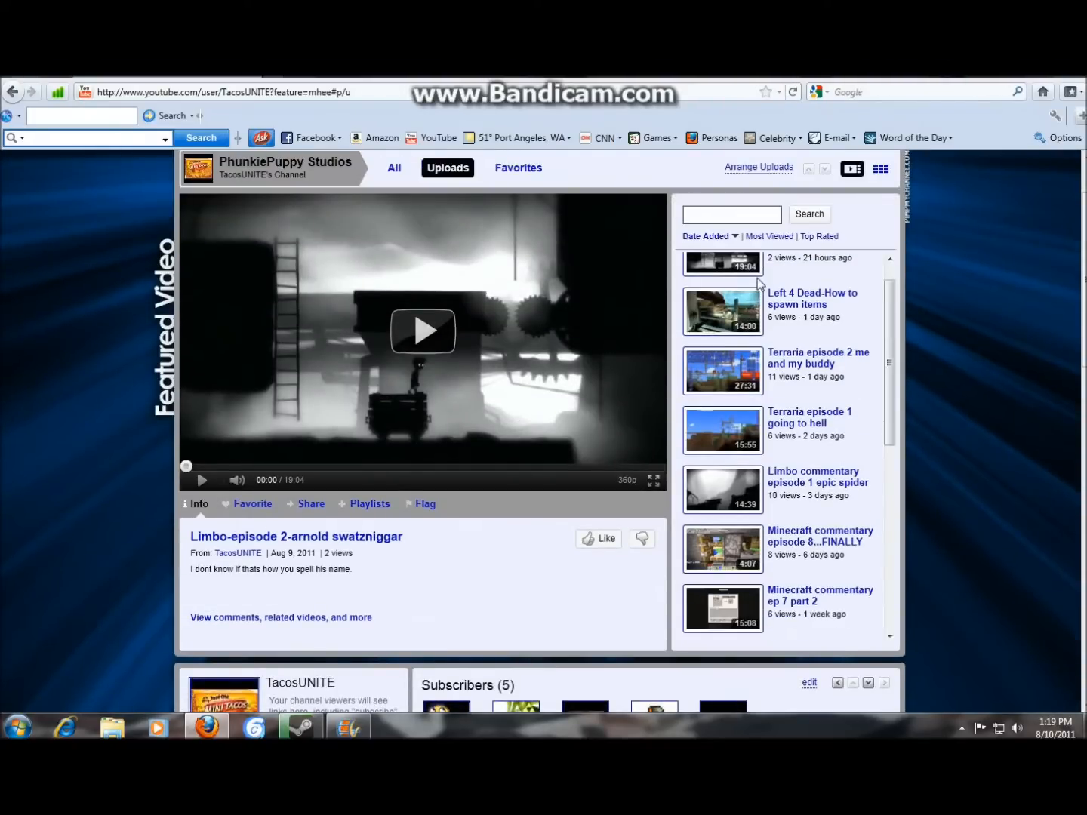
{"action": "scroll", "scroll_direction": "down", "scroll_amount": 3}
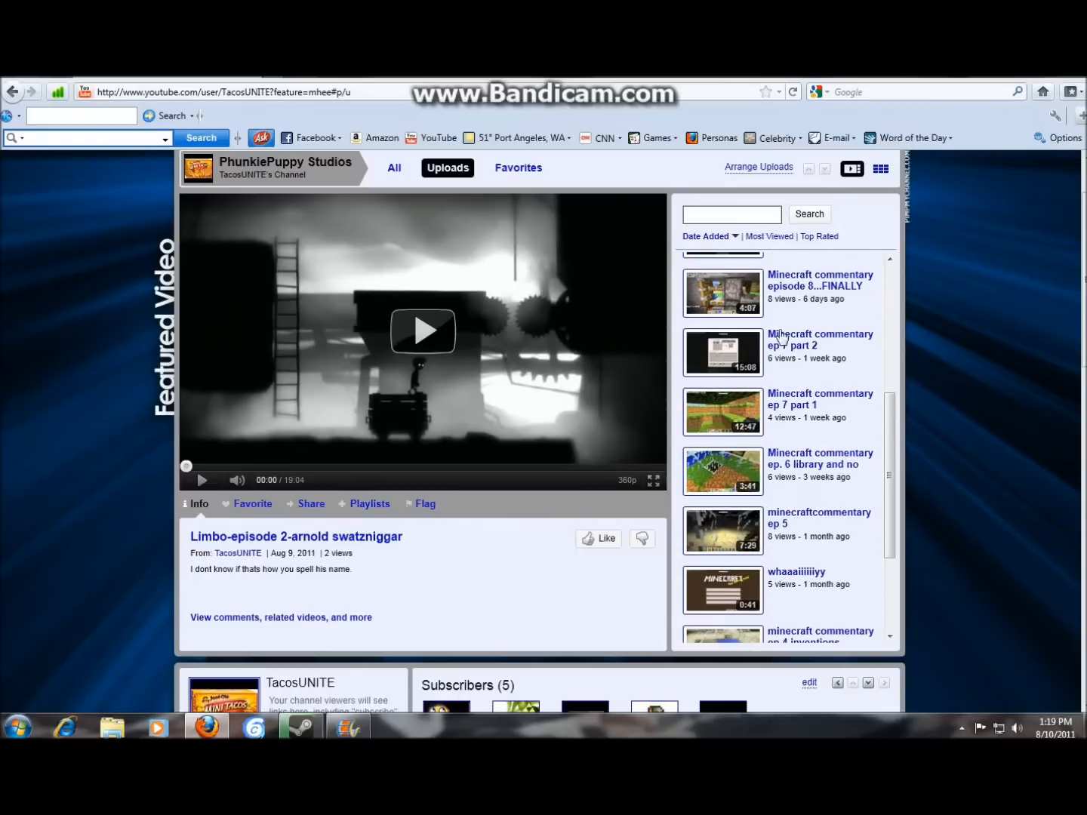
{"action": "scroll", "scroll_direction": "down", "scroll_amount": 3}
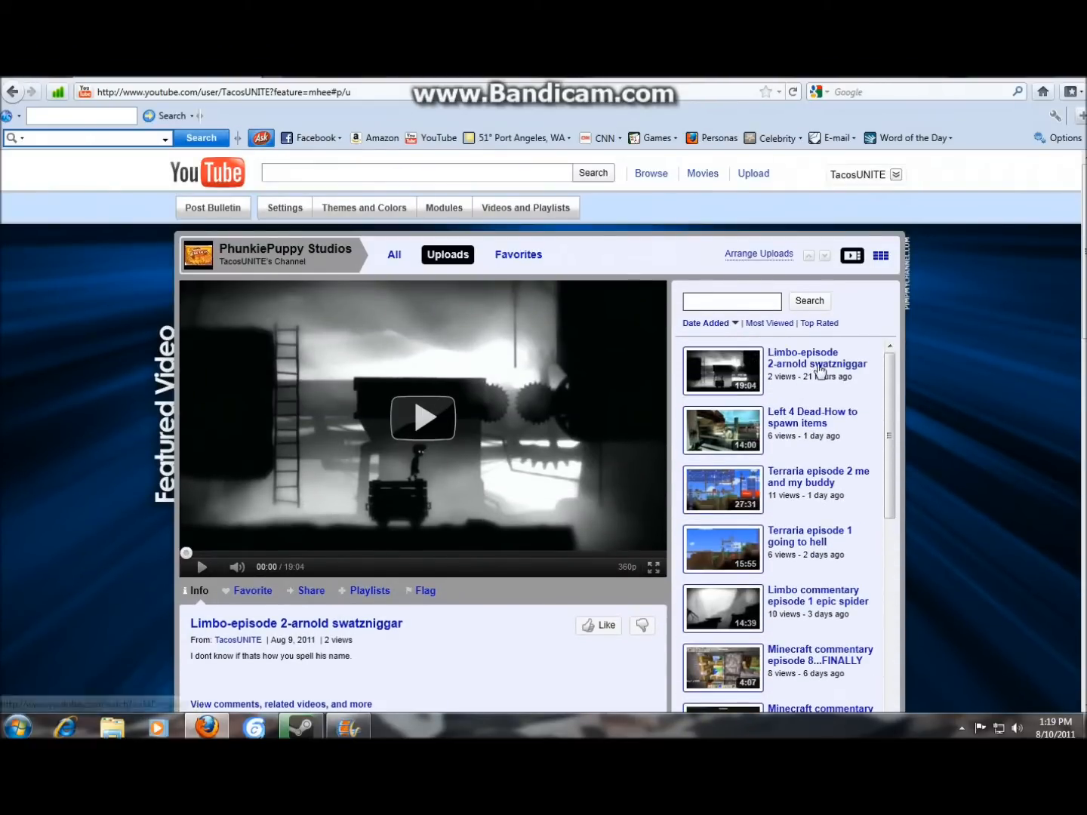
{"action": "mouse_move", "coordinate": [808, 374]}
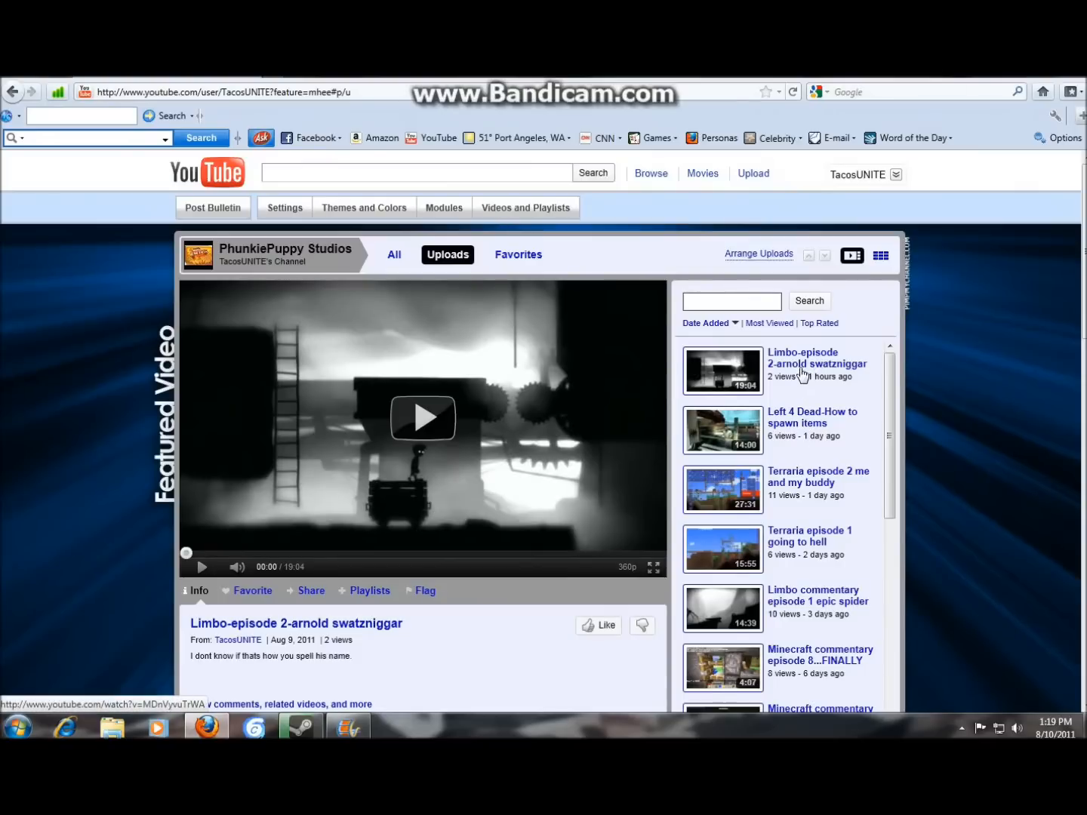
{"action": "scroll", "scroll_direction": "down", "scroll_amount": 3}
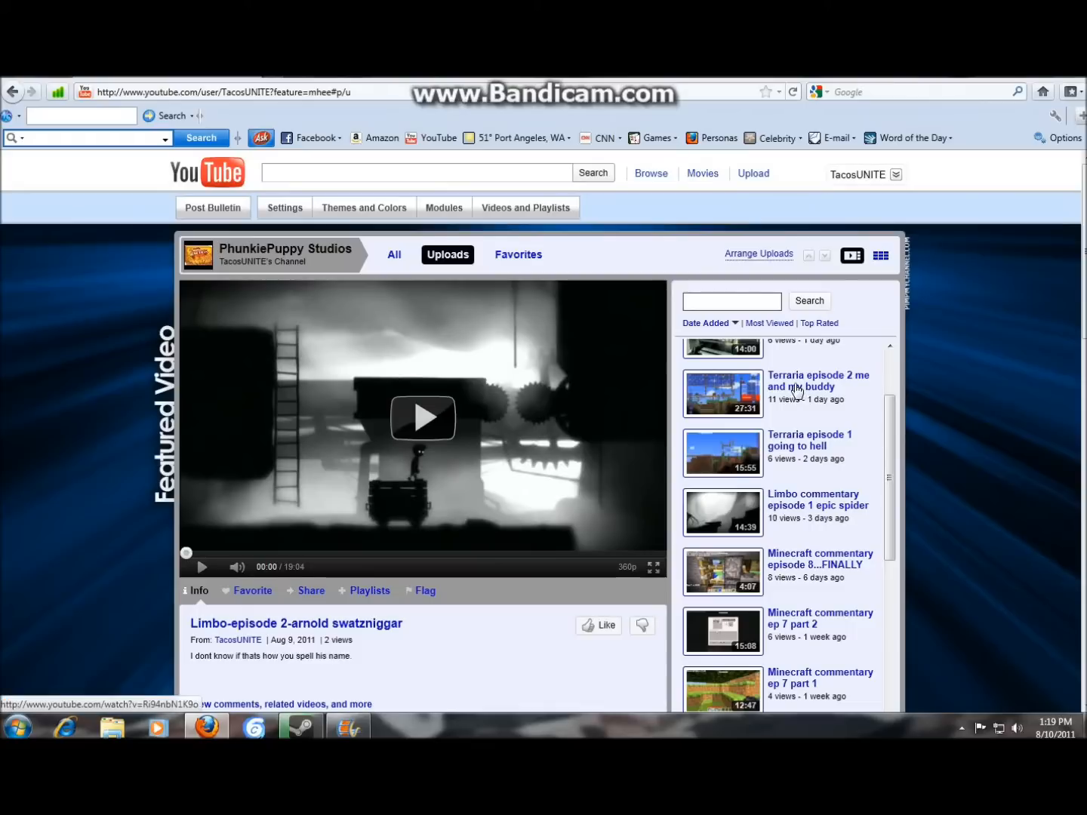
{"action": "mouse_move", "coordinate": [790, 431]}
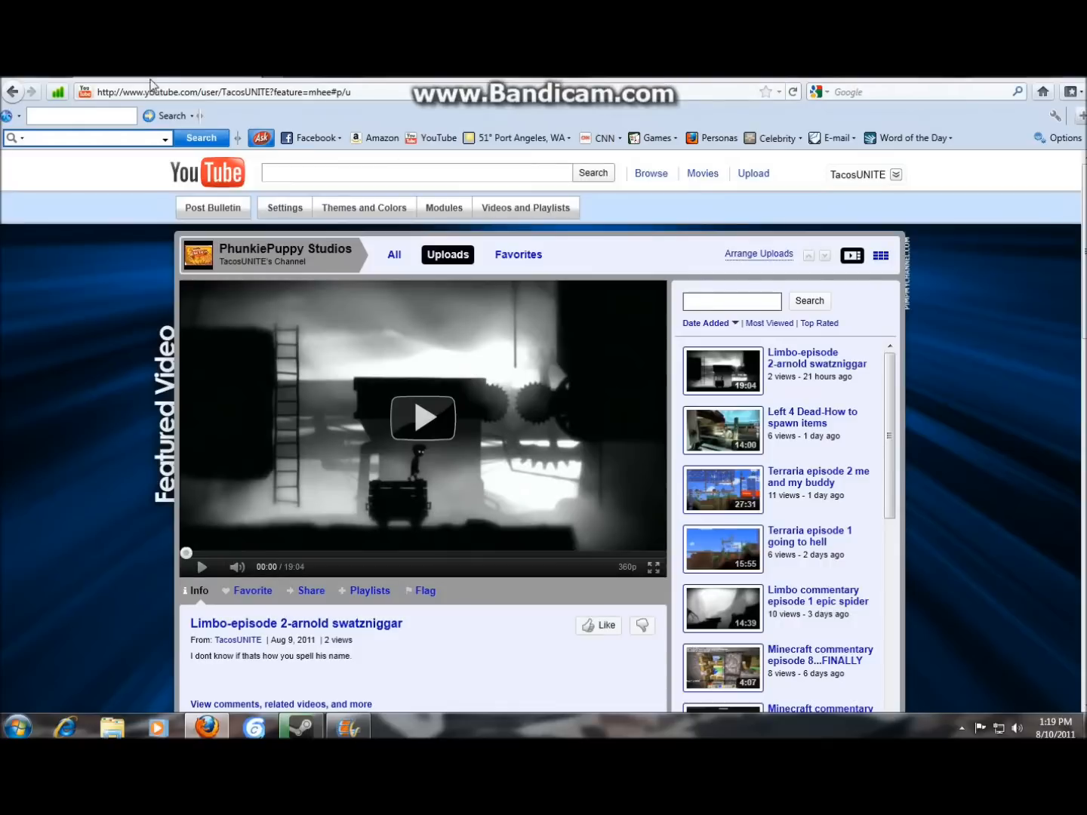
{"action": "mouse_move", "coordinate": [831, 188]}
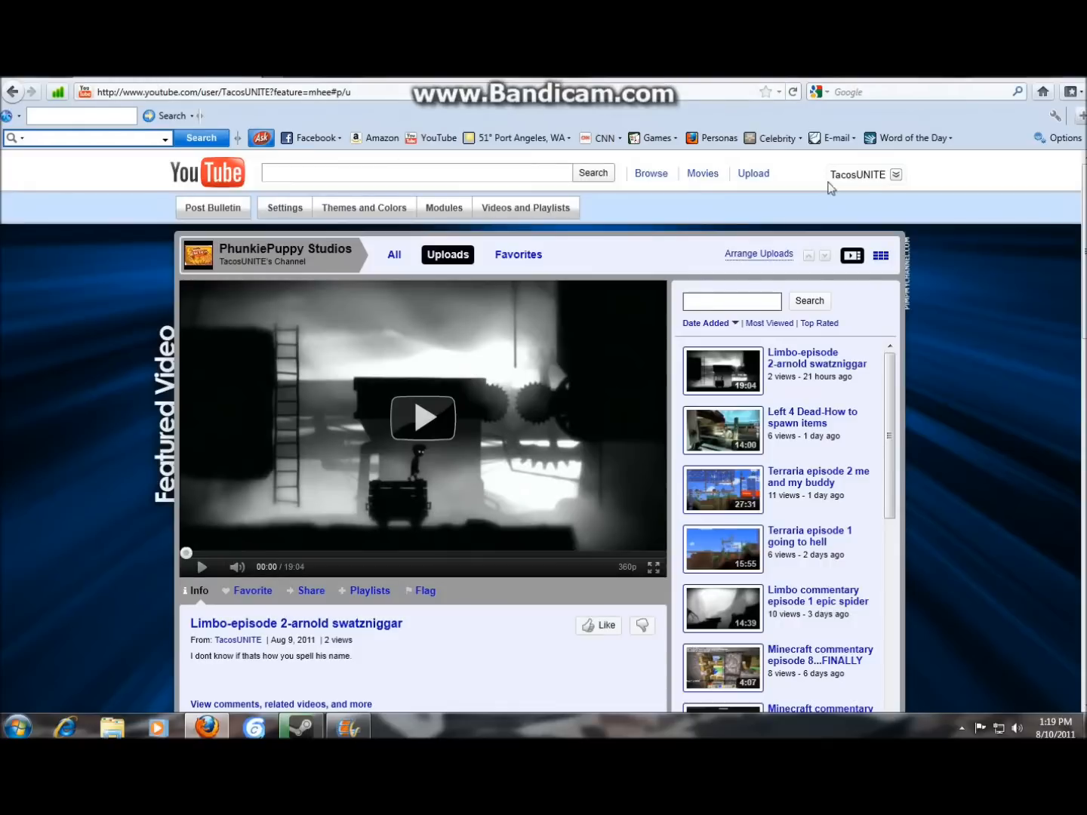
{"action": "mouse_move", "coordinate": [919, 181]}
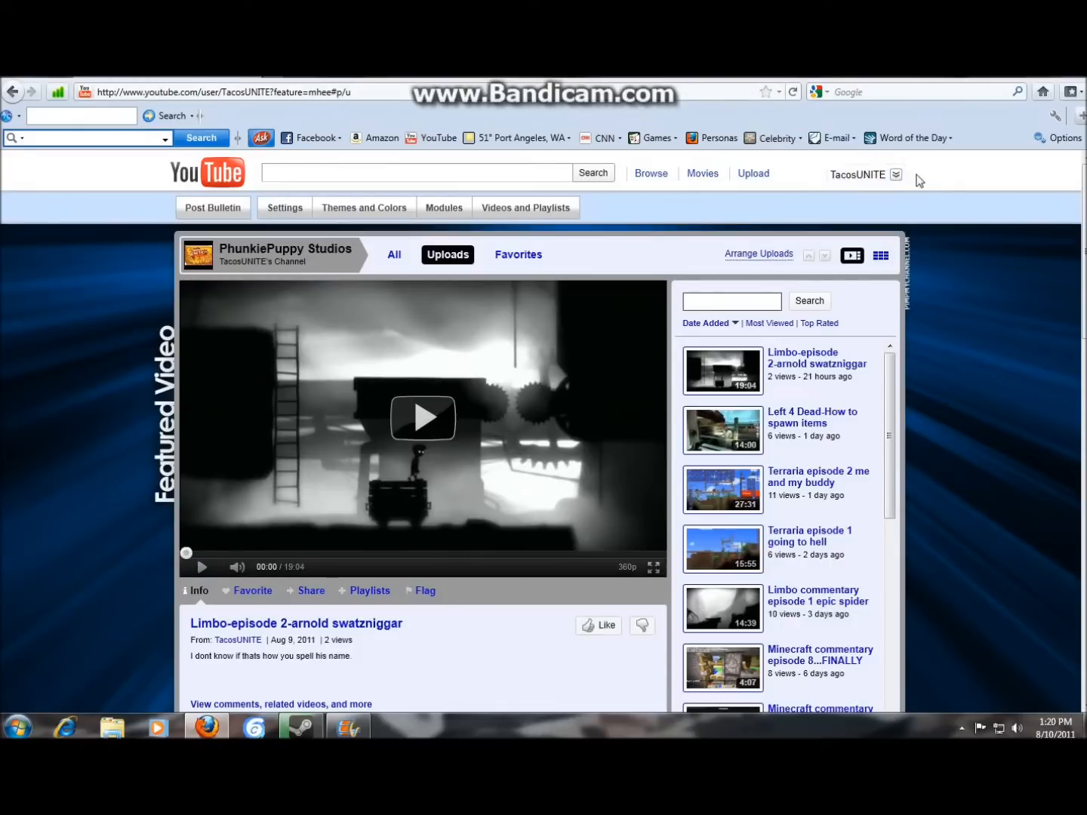
{"action": "left_click", "coordinate": [865, 175]}
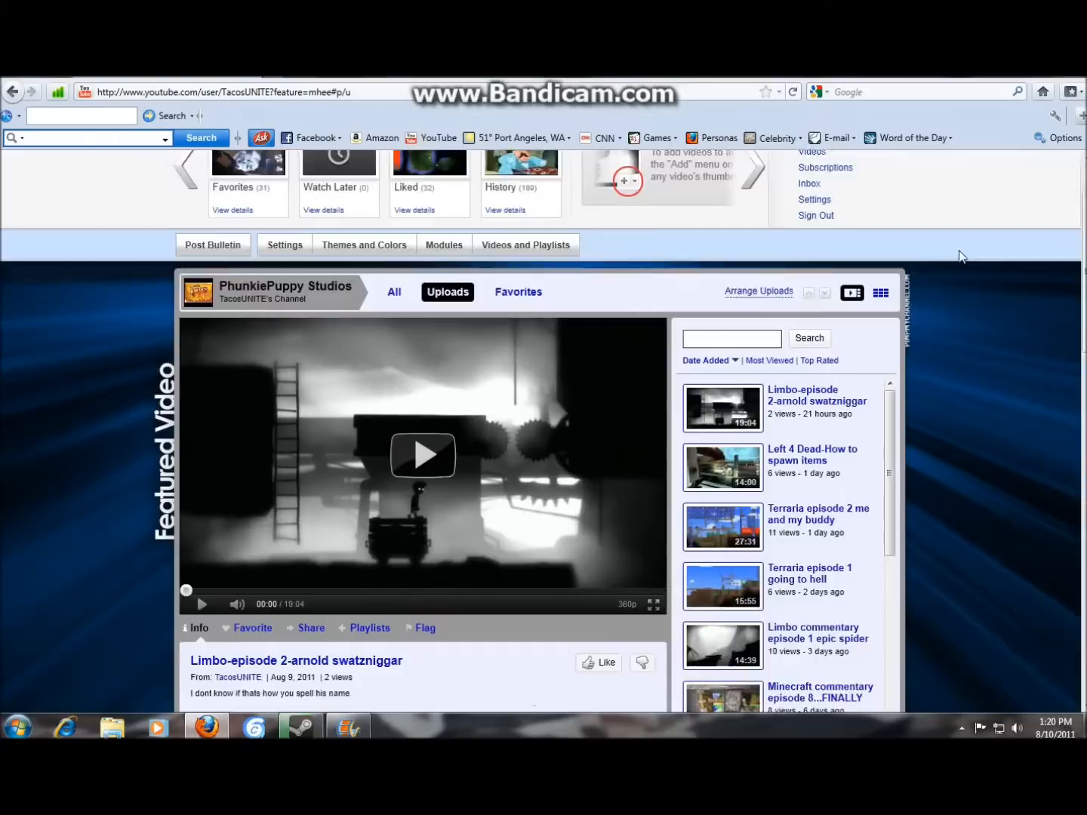
{"action": "scroll", "scroll_direction": "down", "scroll_amount": 3}
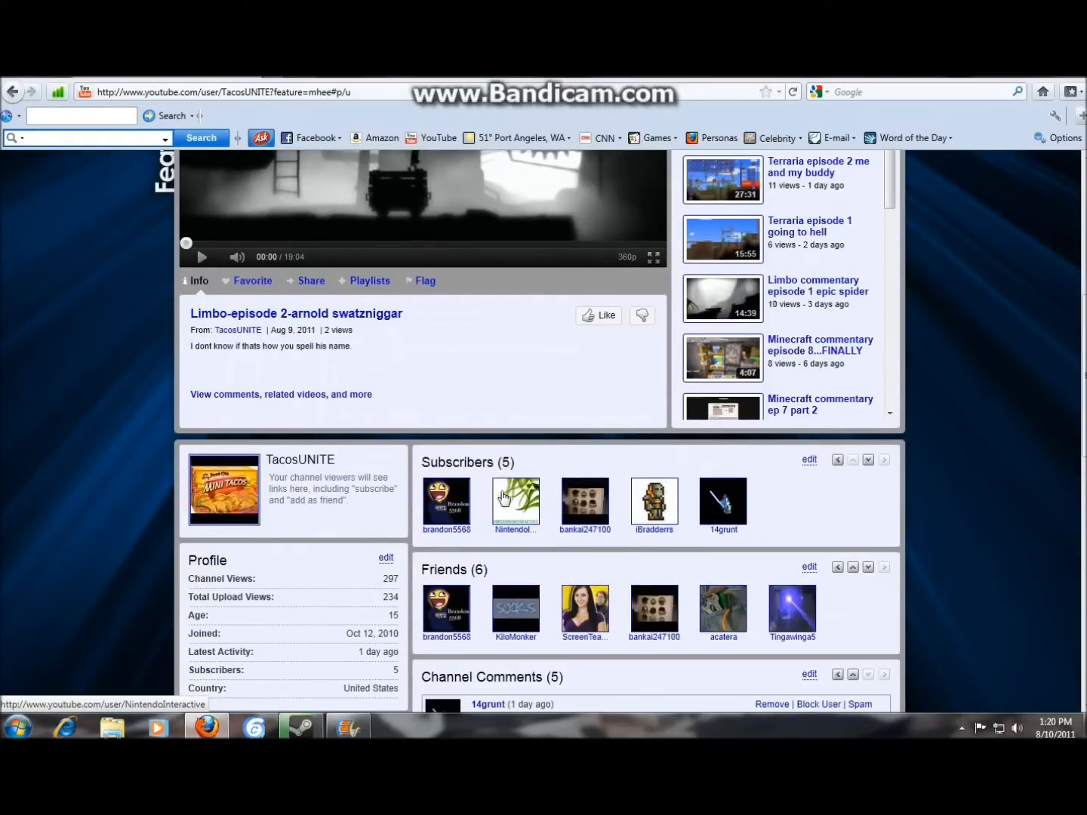
{"action": "mouse_move", "coordinate": [661, 521]}
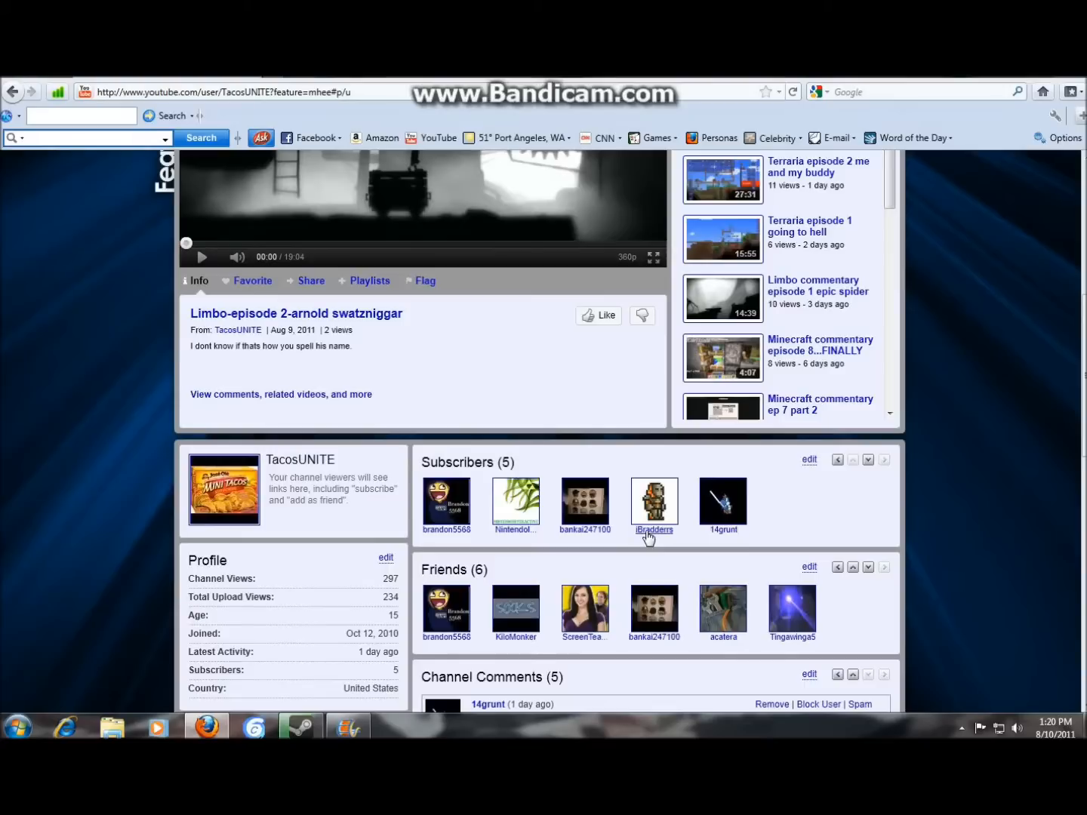
{"action": "mouse_move", "coordinate": [663, 468]}
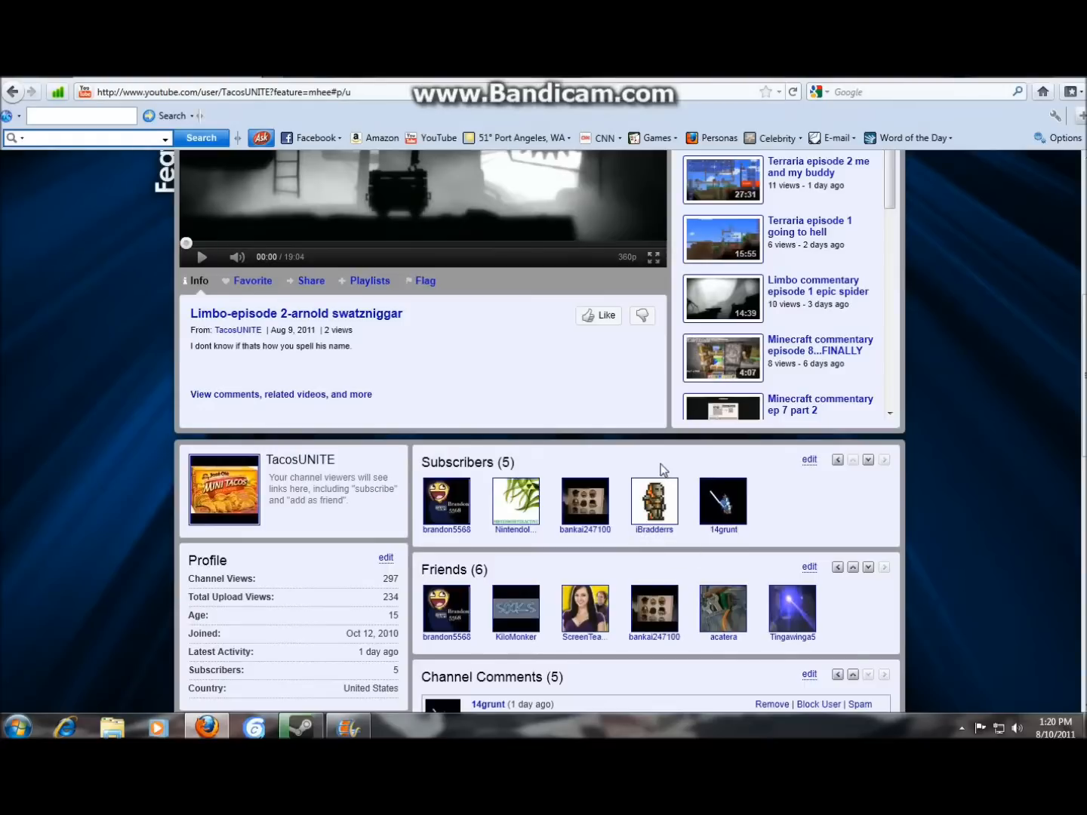